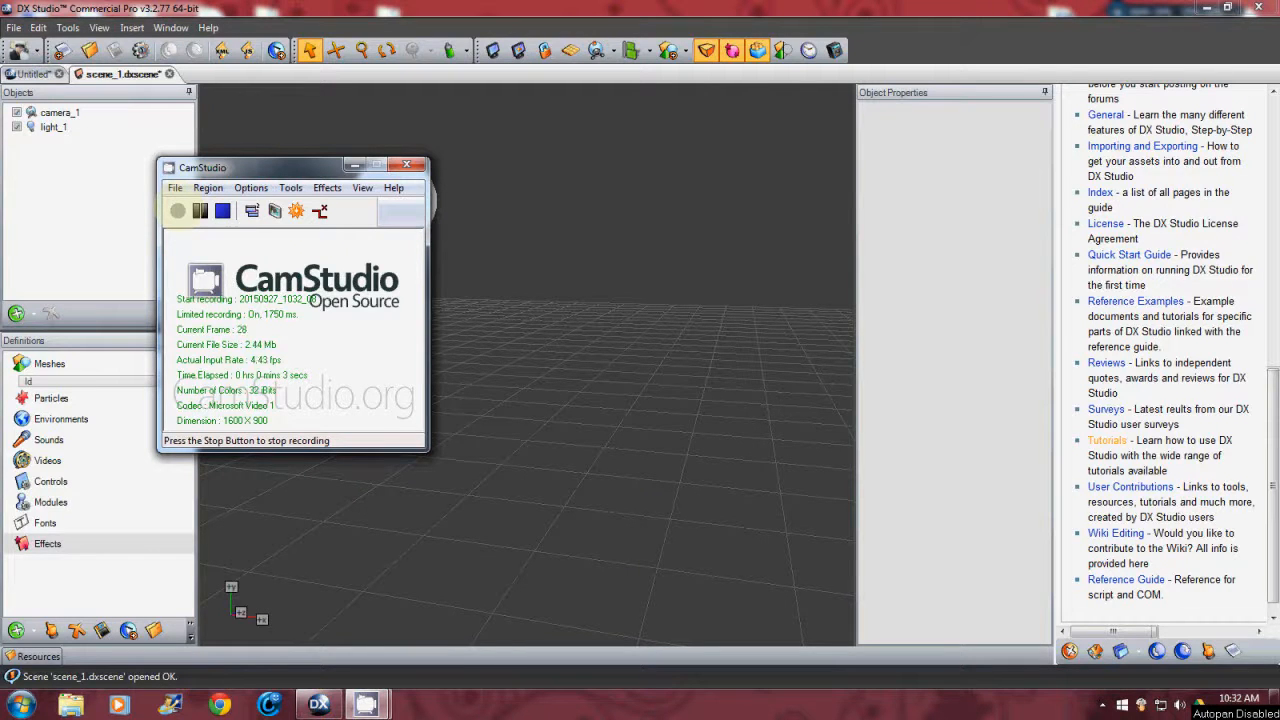
pyautogui.moveTo(476, 276)
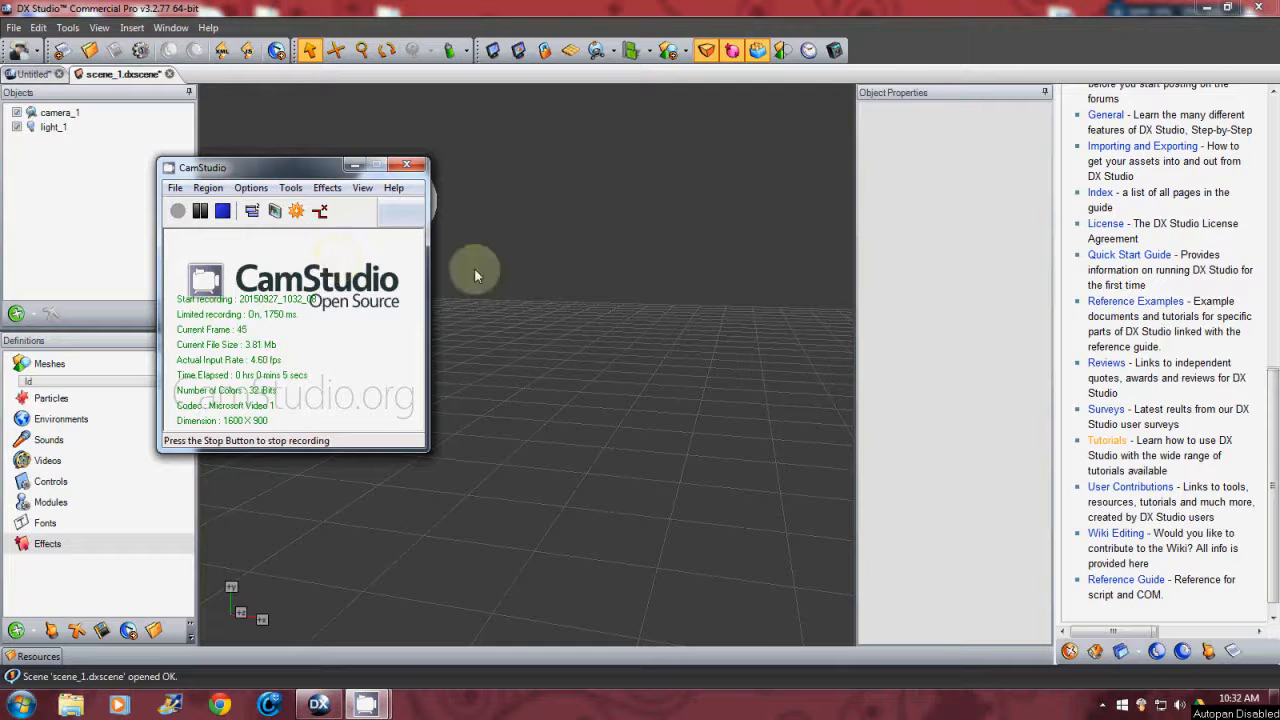
pyautogui.moveTo(556, 528)
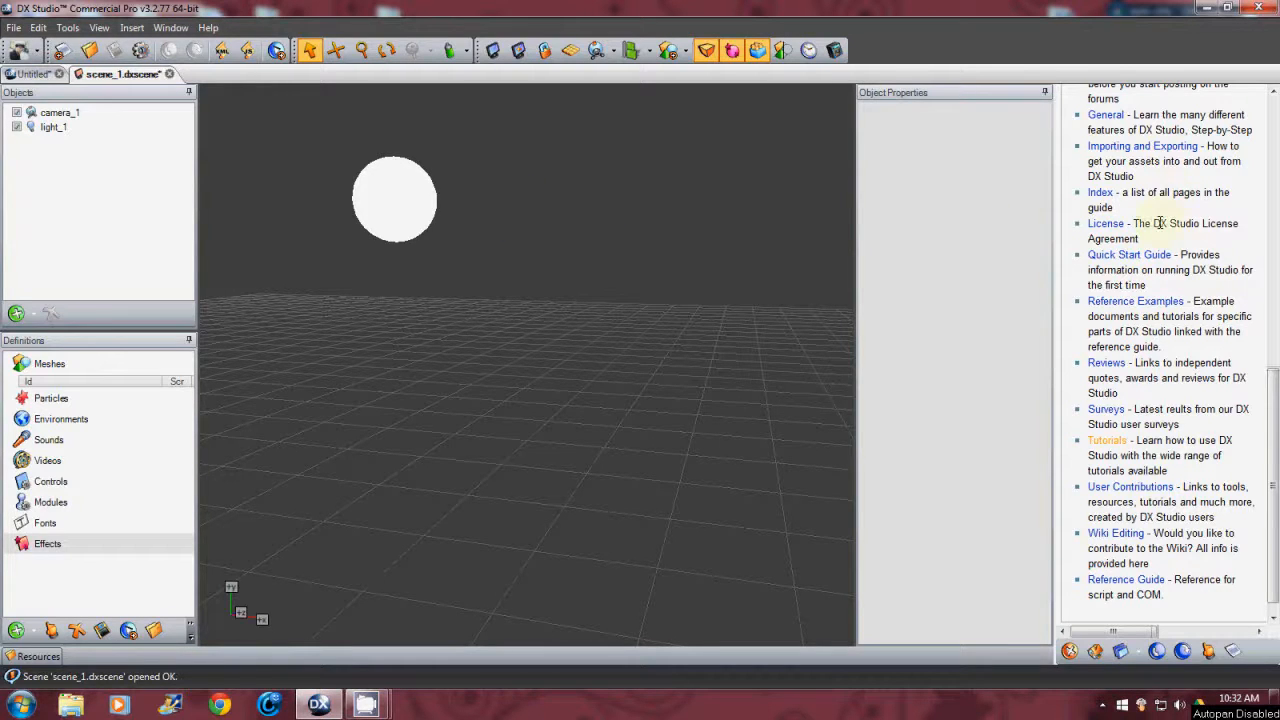
pyautogui.moveTo(1276, 370)
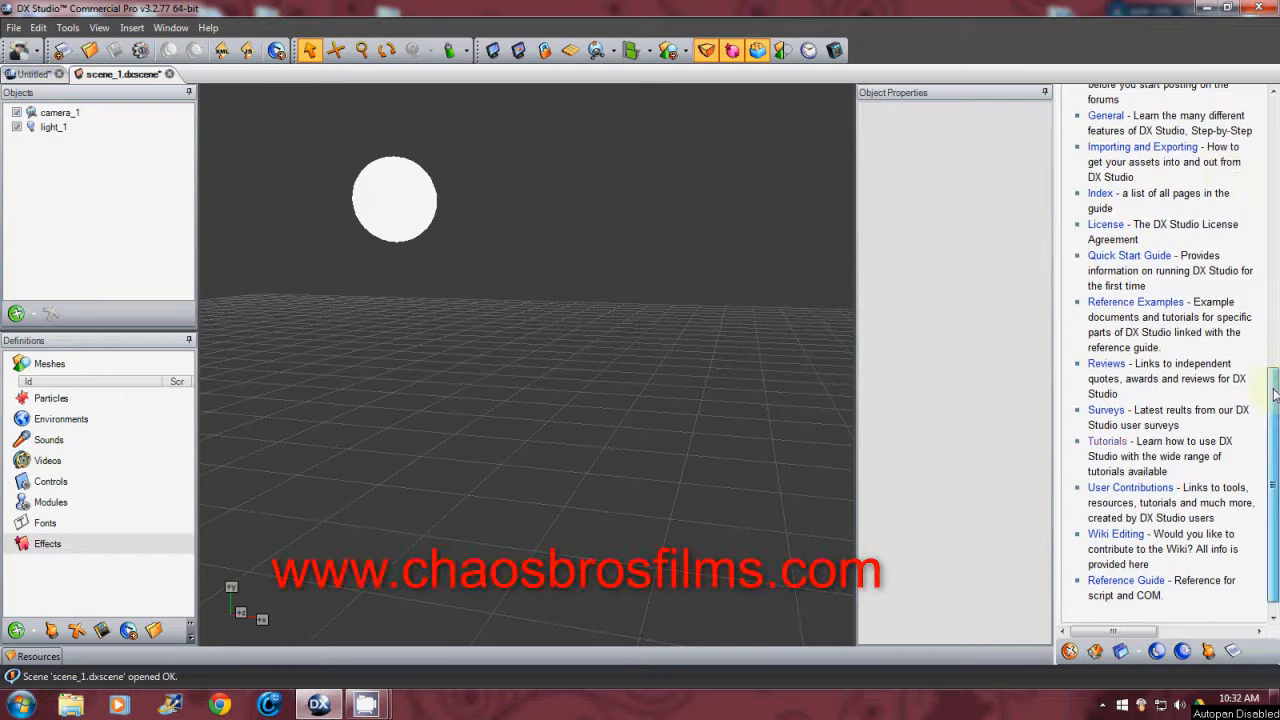
# - Browse the help wiki and go to its Tutorials section
pyautogui.scroll(3)
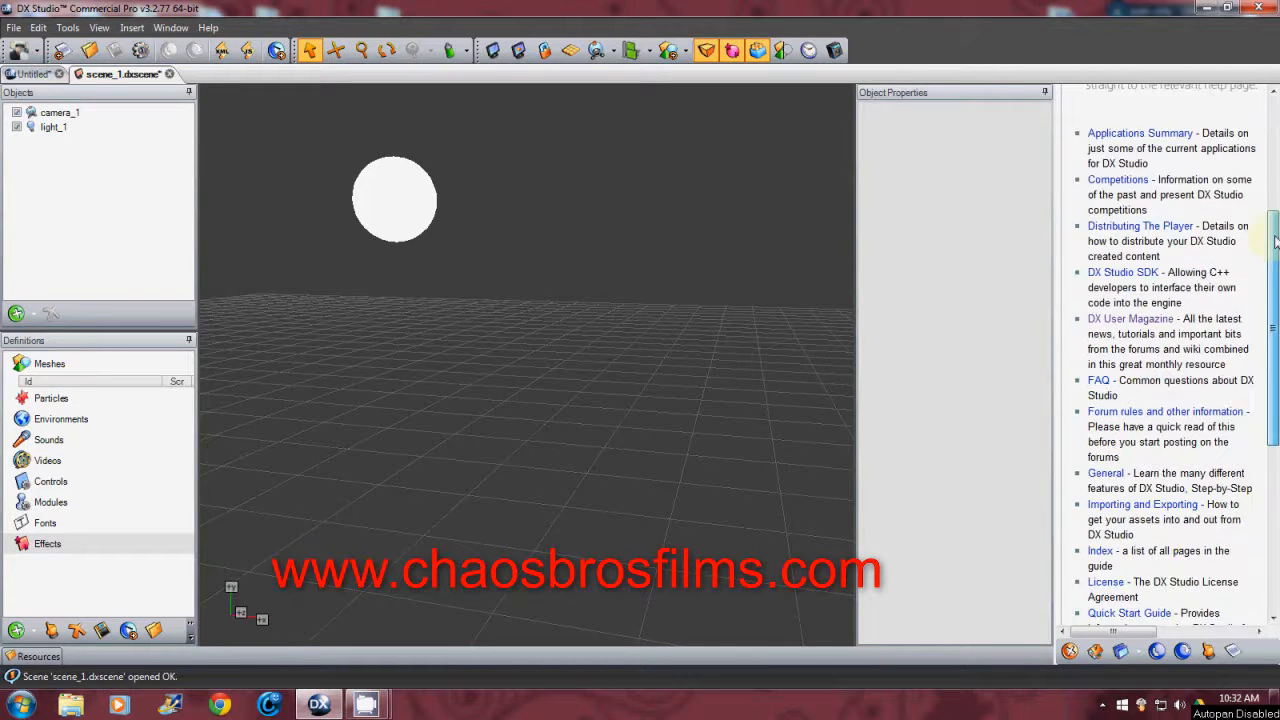
pyautogui.scroll(-3)
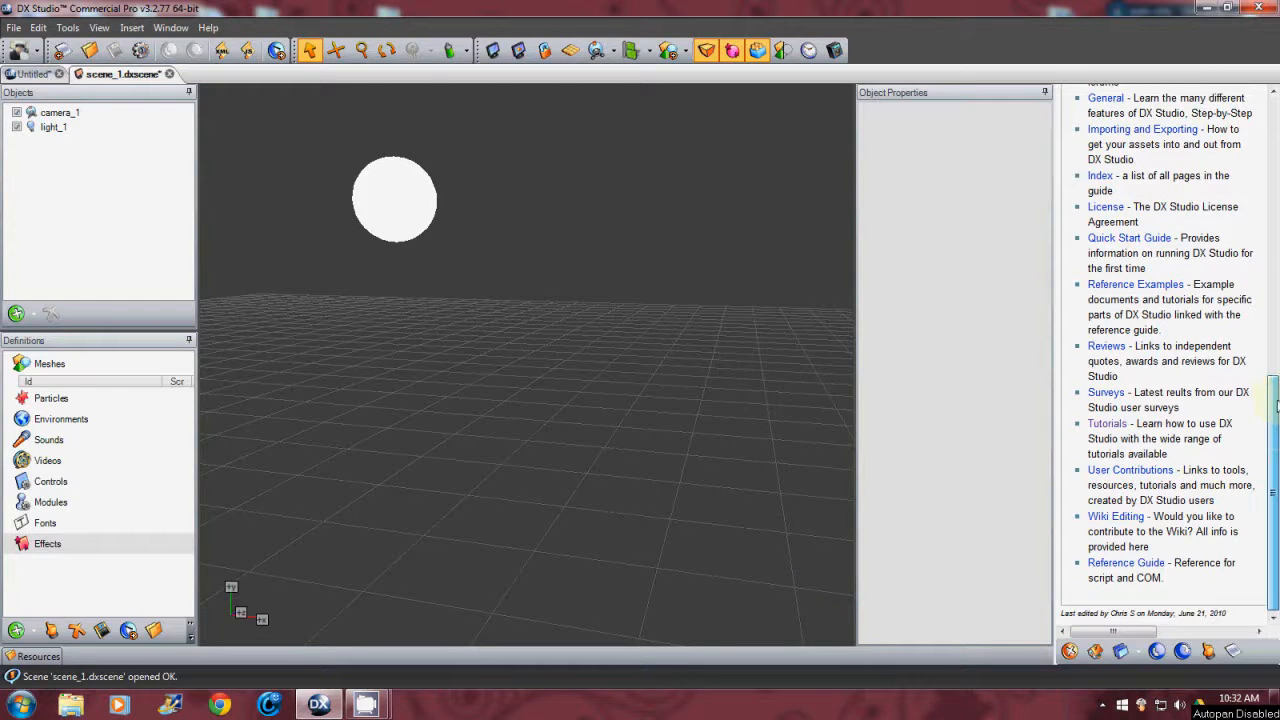
pyautogui.scroll(3)
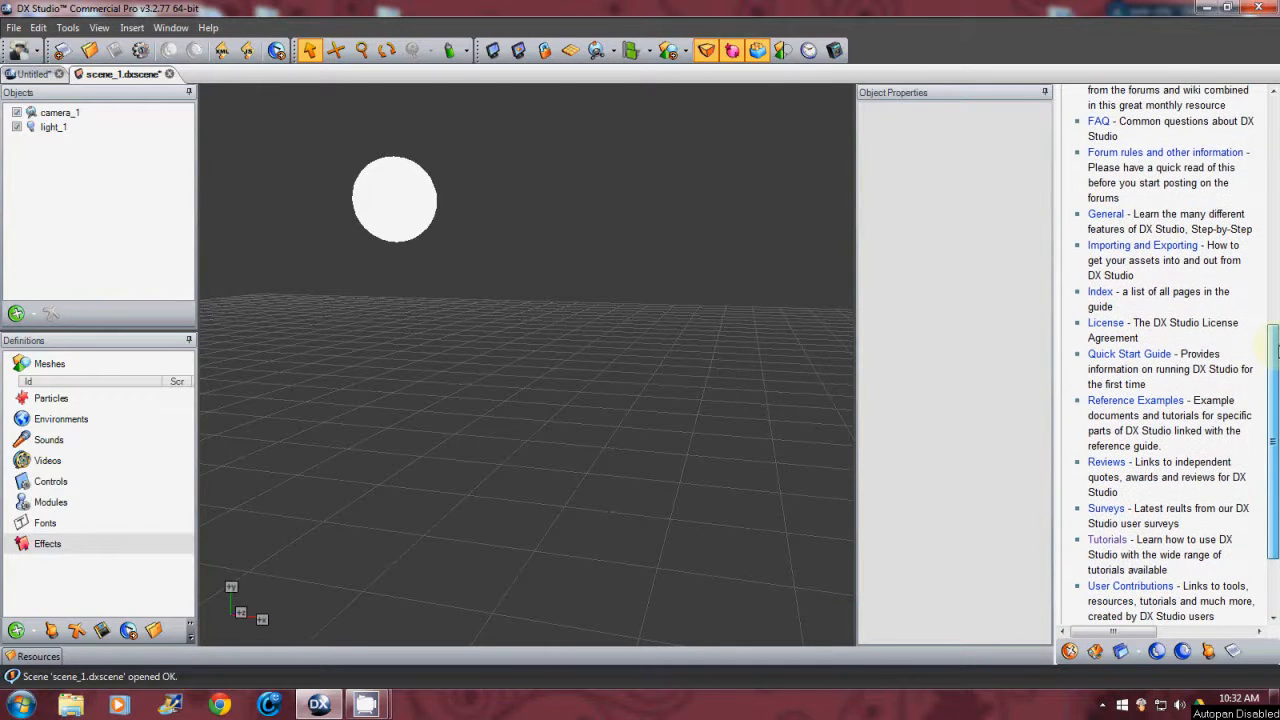
pyautogui.scroll(3)
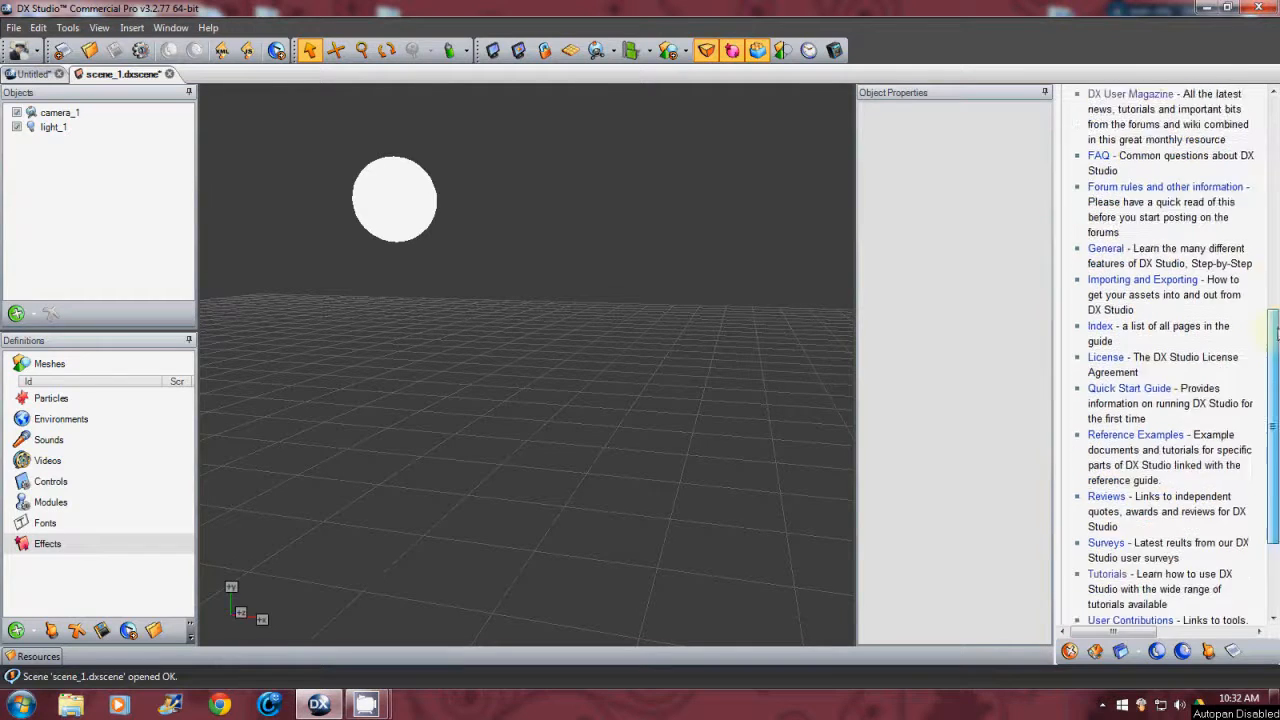
pyautogui.scroll(3)
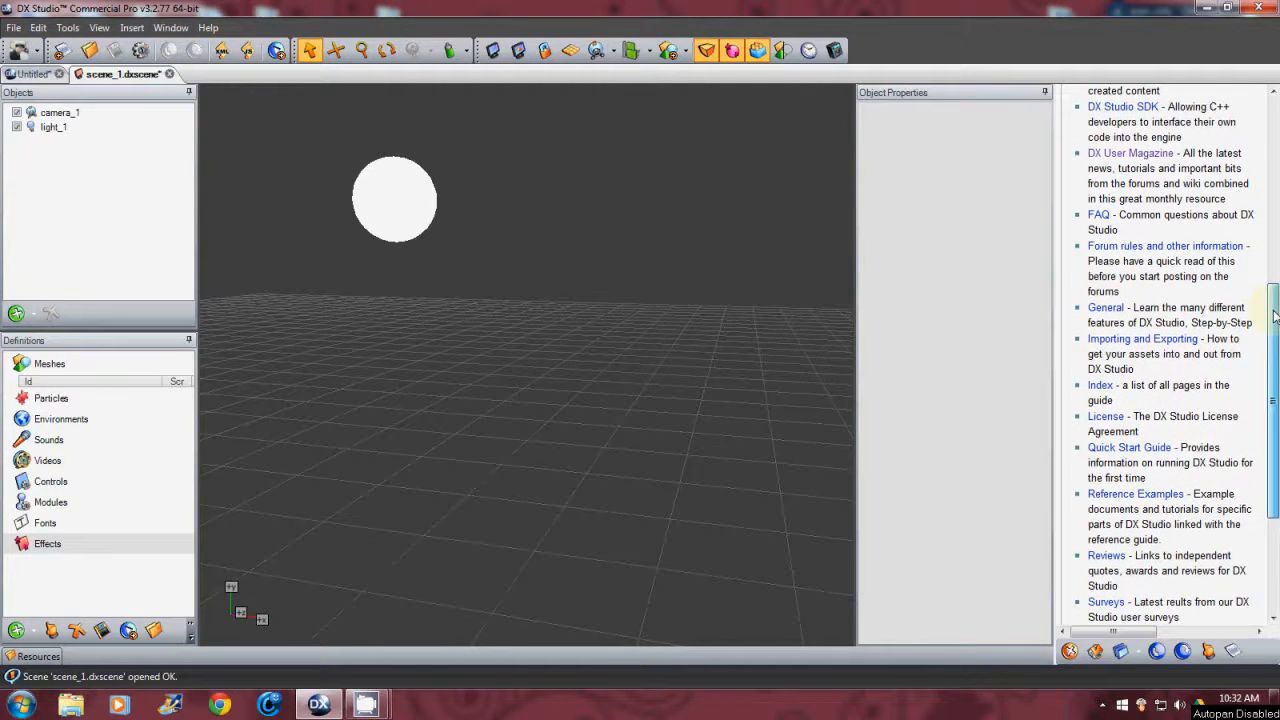
pyautogui.scroll(3)
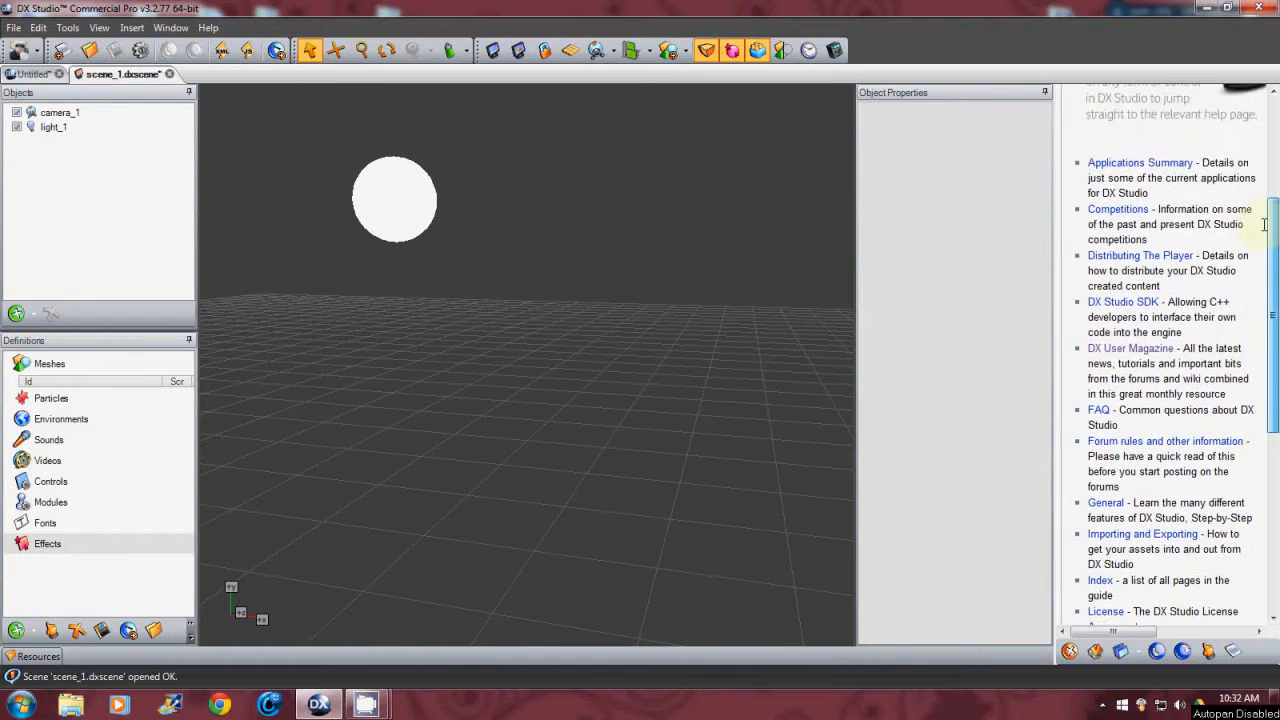
pyautogui.scroll(-3)
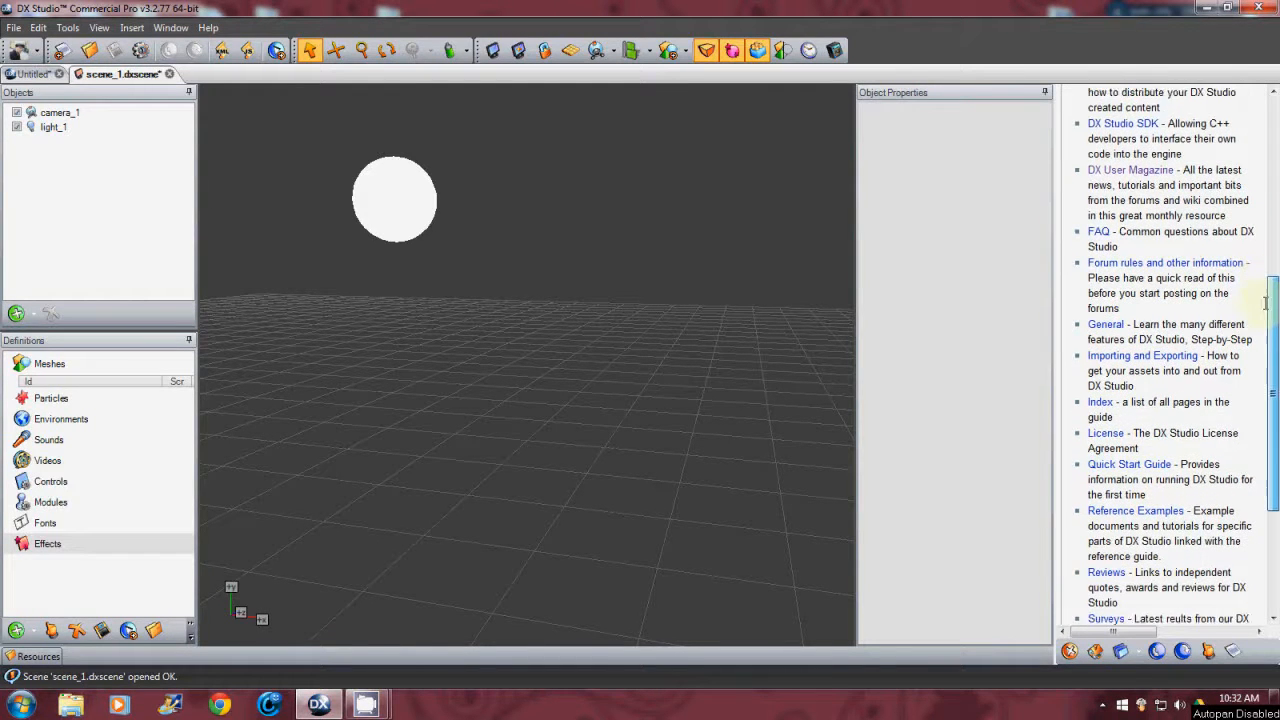
pyautogui.scroll(-3)
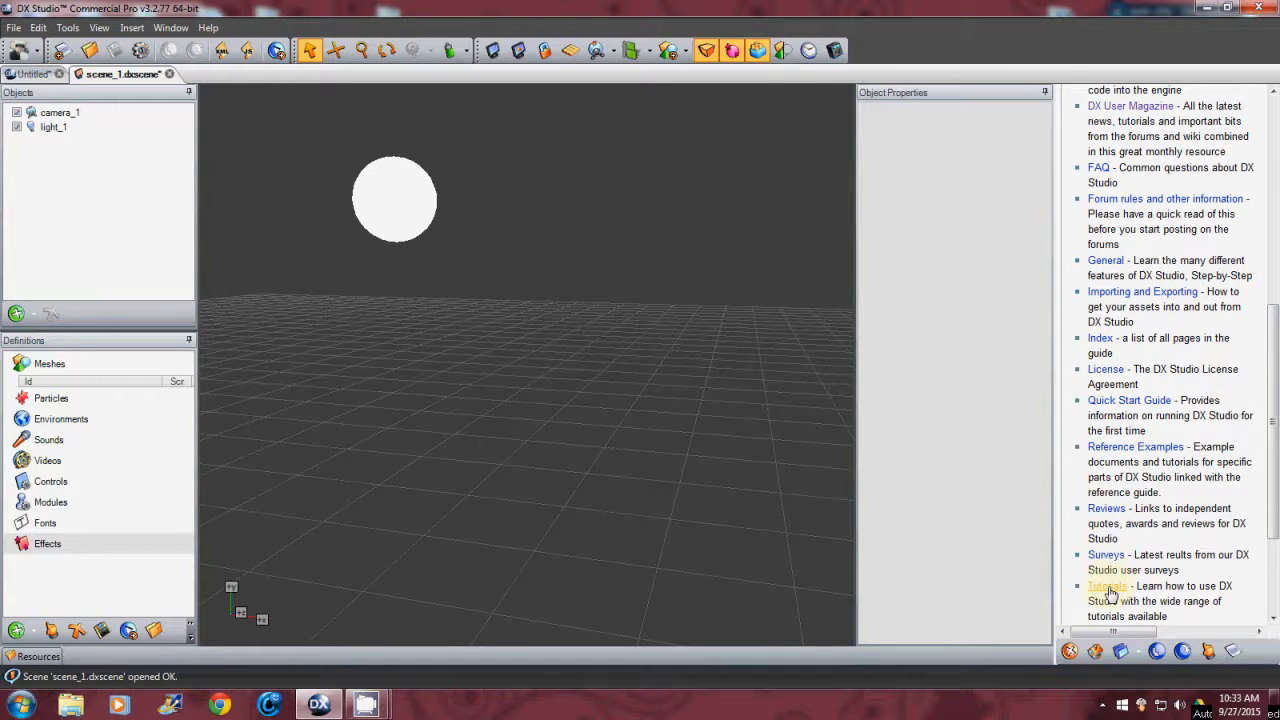
pyautogui.click(1106, 586)
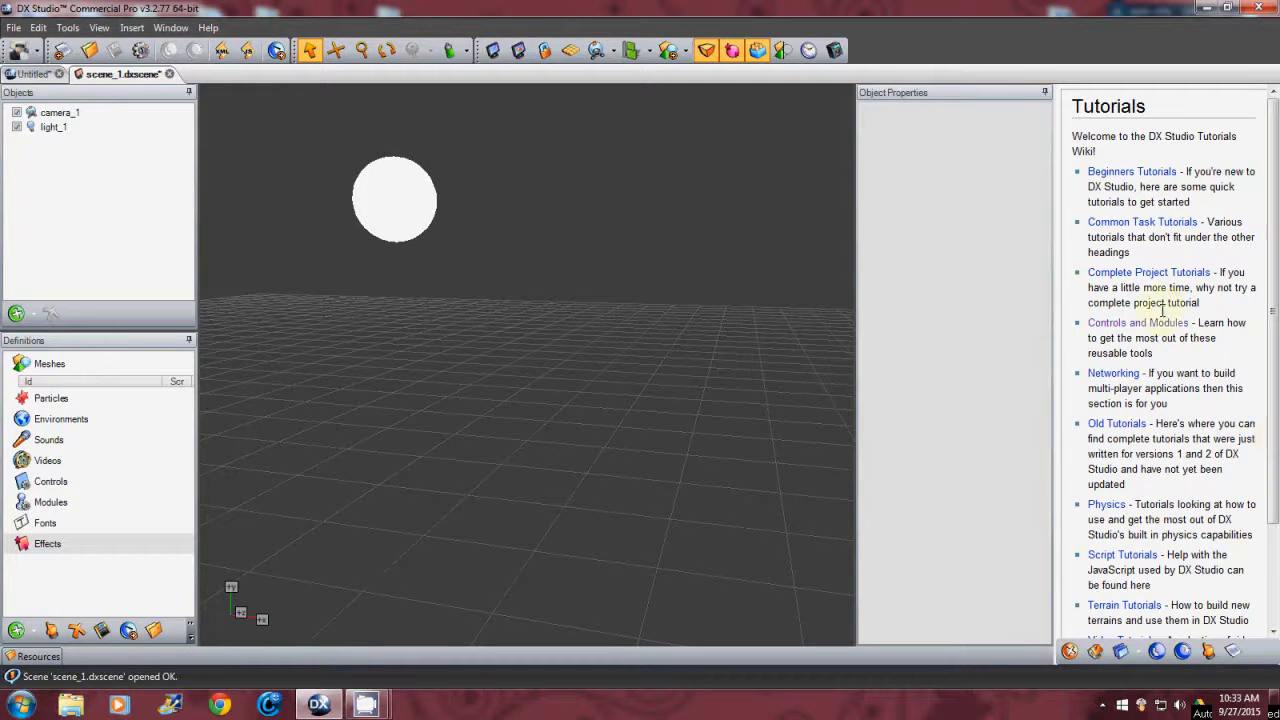
# - Show the aRa Third Person Camera Module tutorial scrolled to '4) Set up the values'
pyautogui.click(1136, 322)
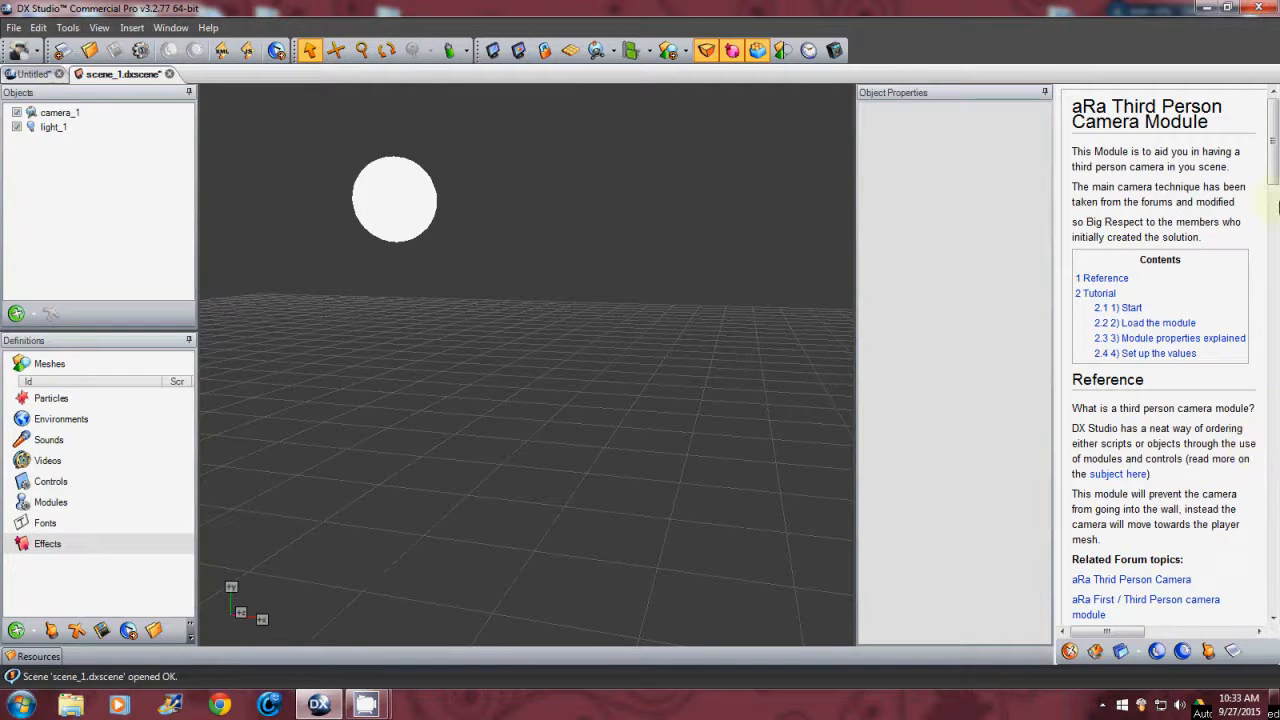
pyautogui.scroll(-3)
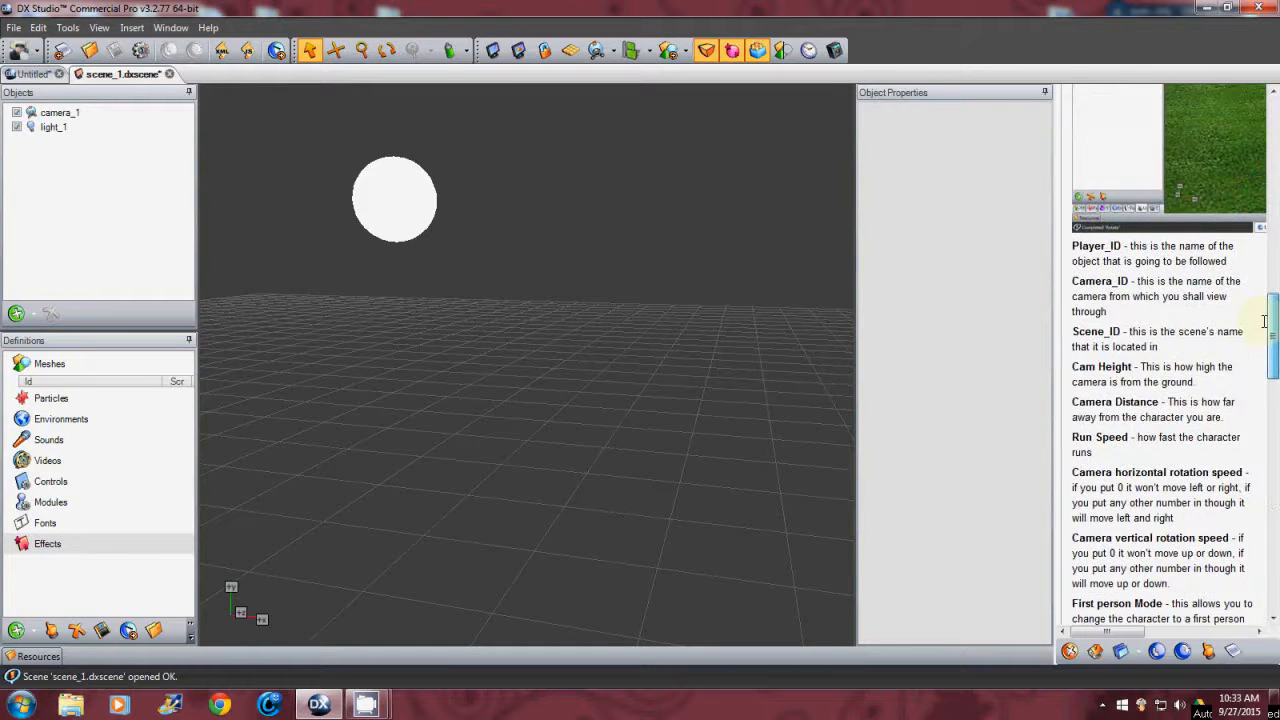
pyautogui.scroll(-3)
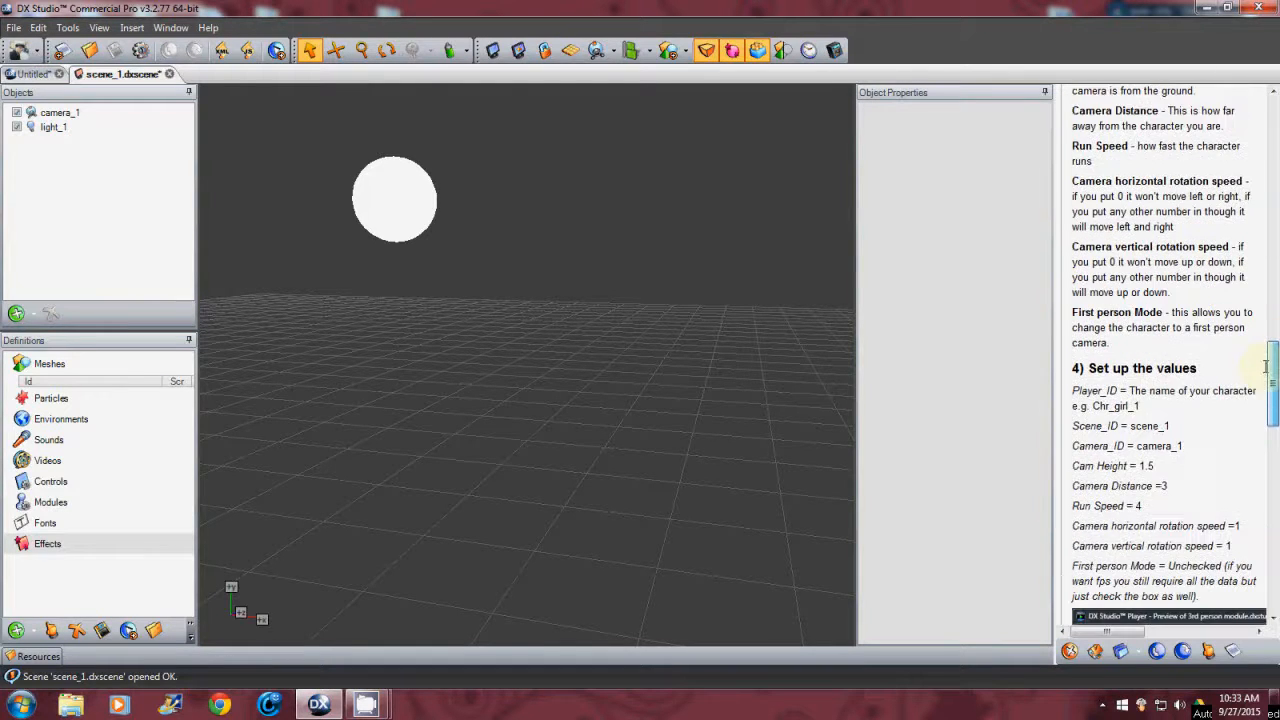
pyautogui.scroll(-3)
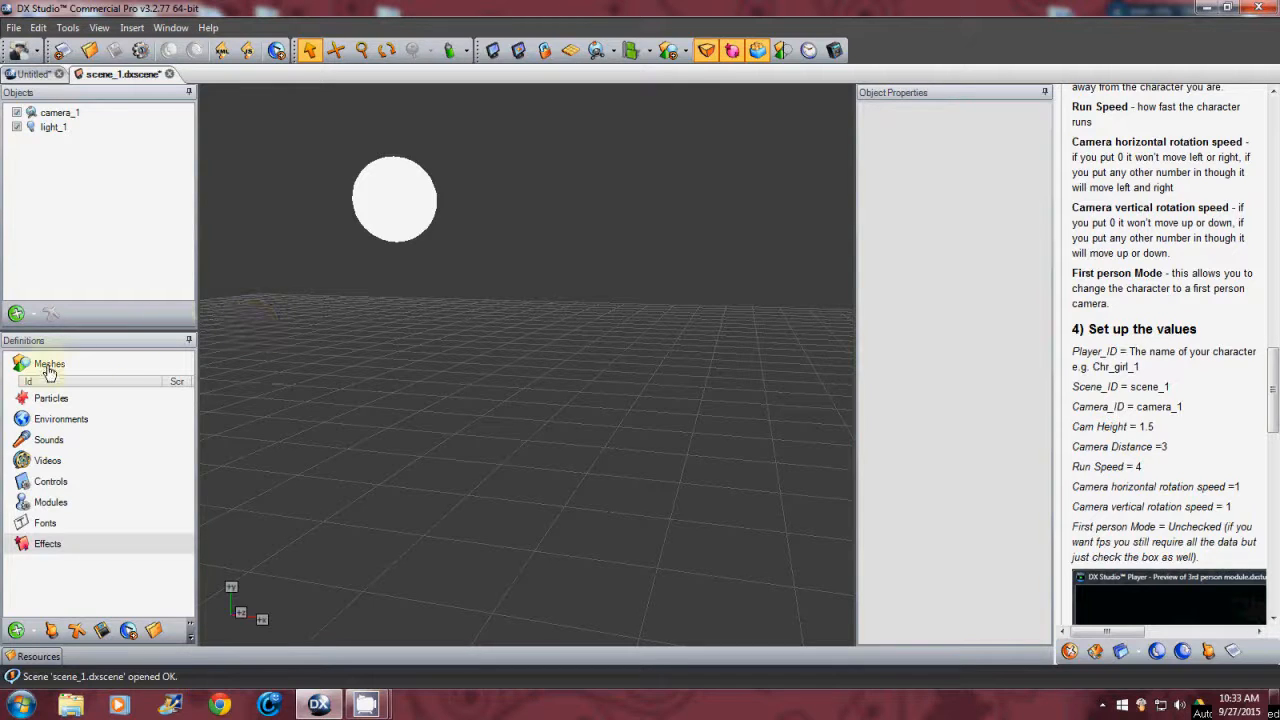
# - Add the Sand_Plane_1 mesh to the scene and select it
pyautogui.click(48, 364)
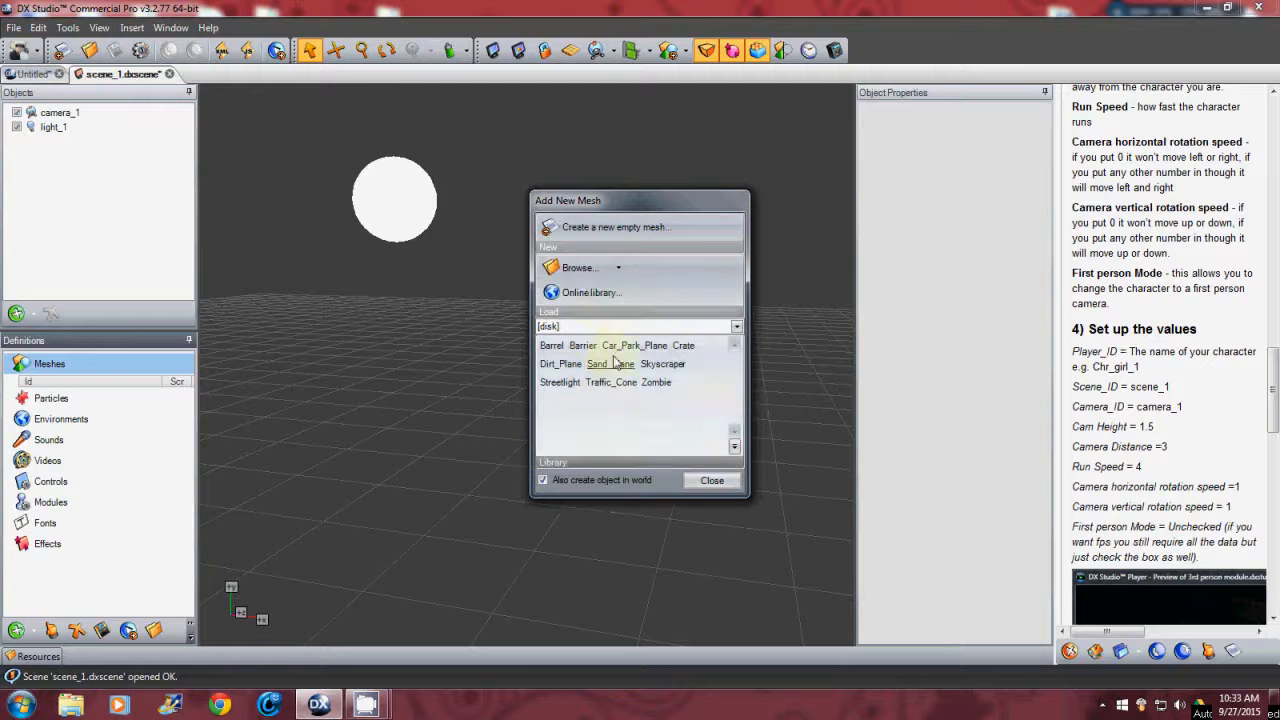
pyautogui.moveTo(596, 364)
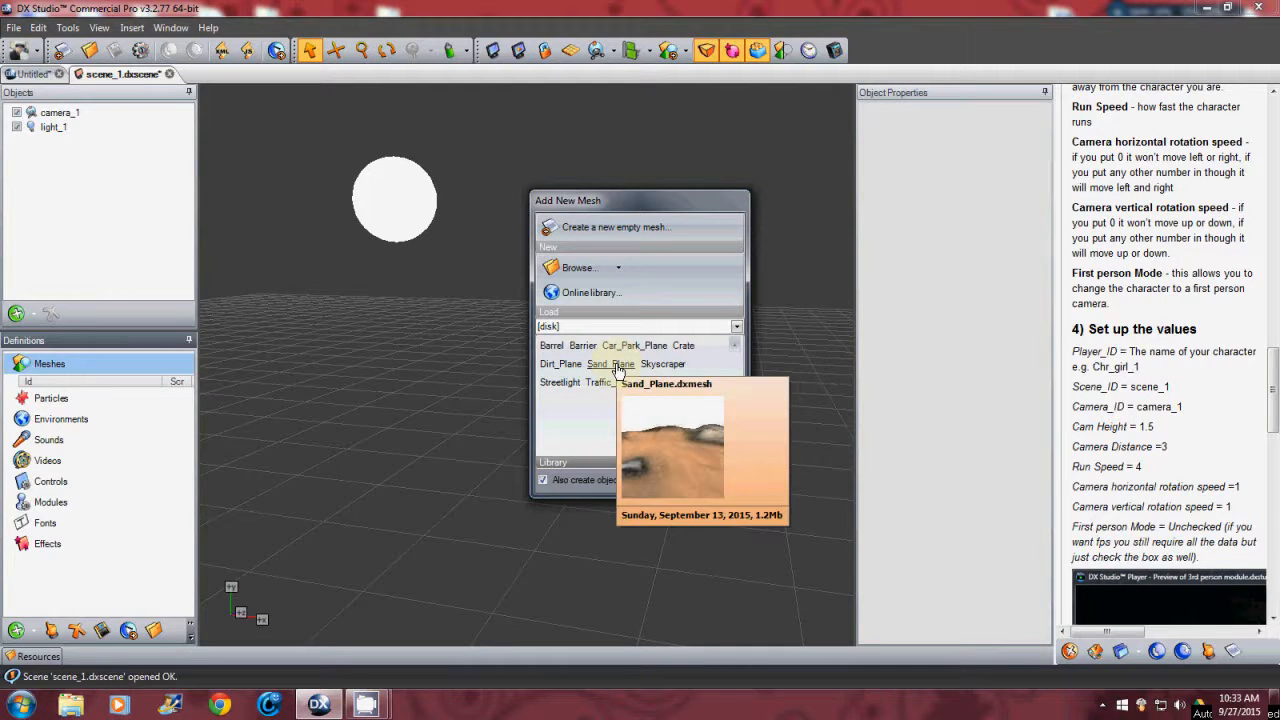
pyautogui.click(610, 364)
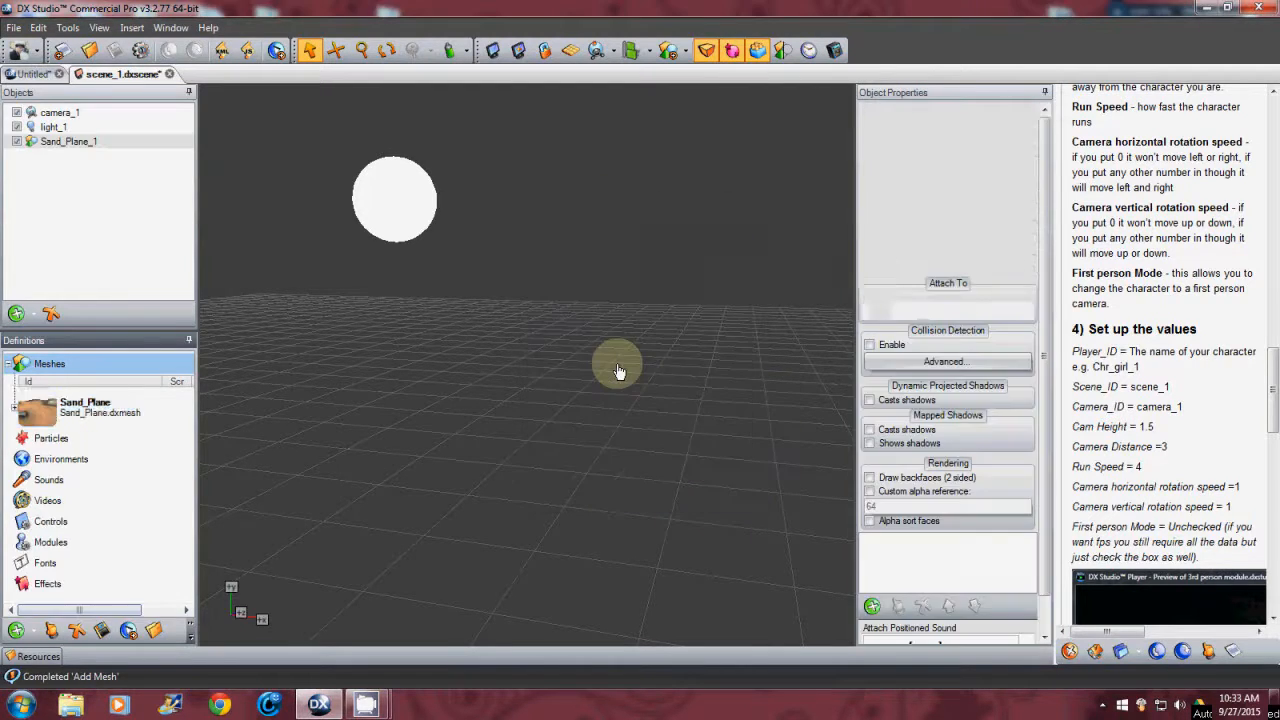
pyautogui.click(84, 406)
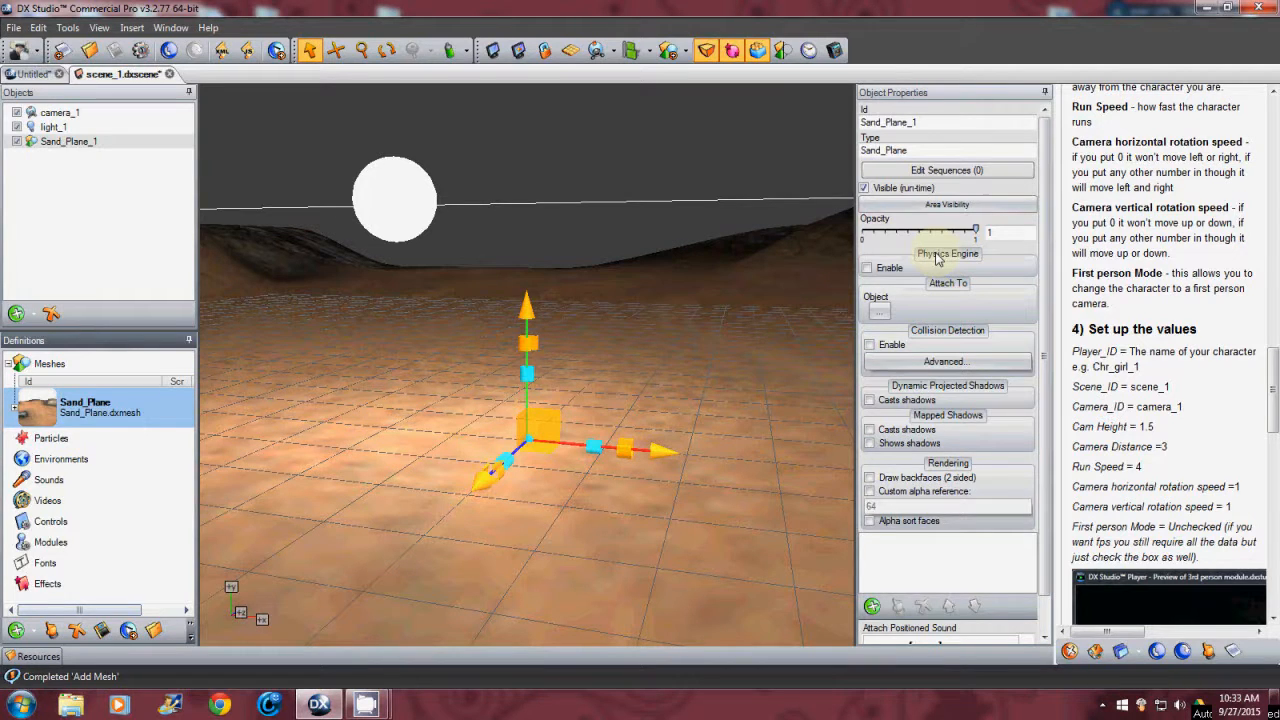
# - Enable the physics engine on the sand plane and mark it Immovable
pyautogui.click(868, 268)
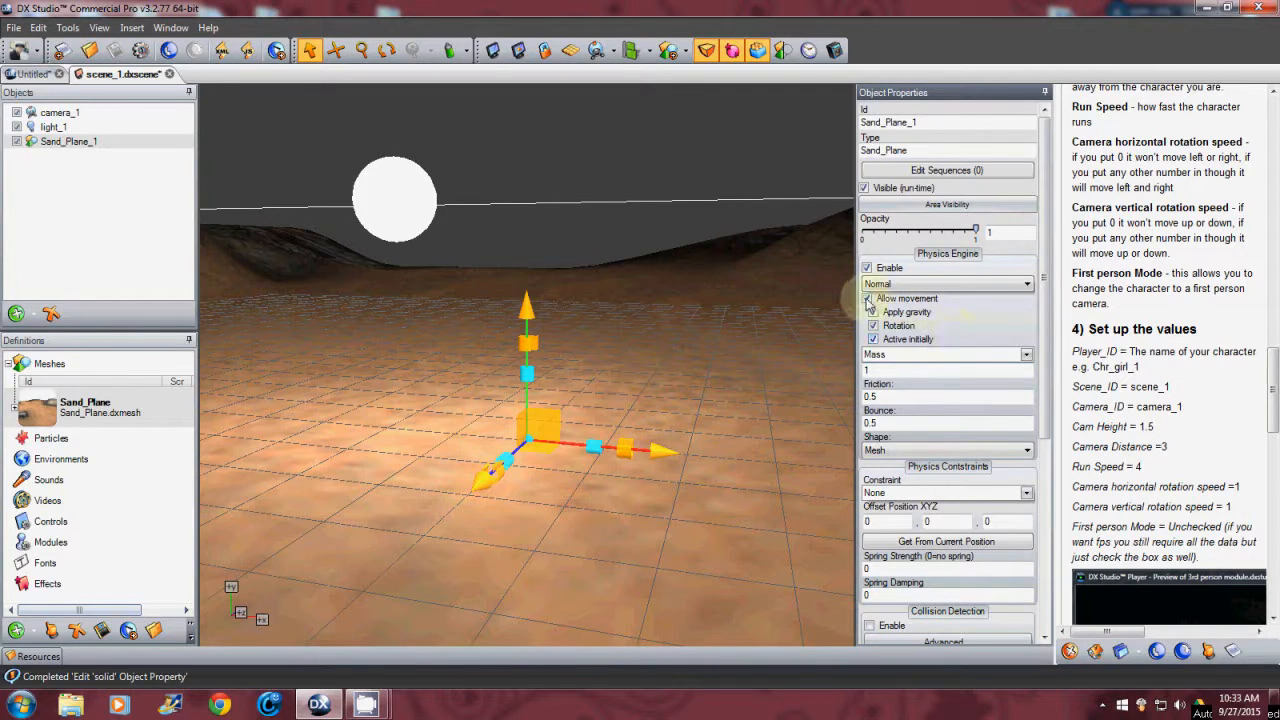
pyautogui.click(872, 298)
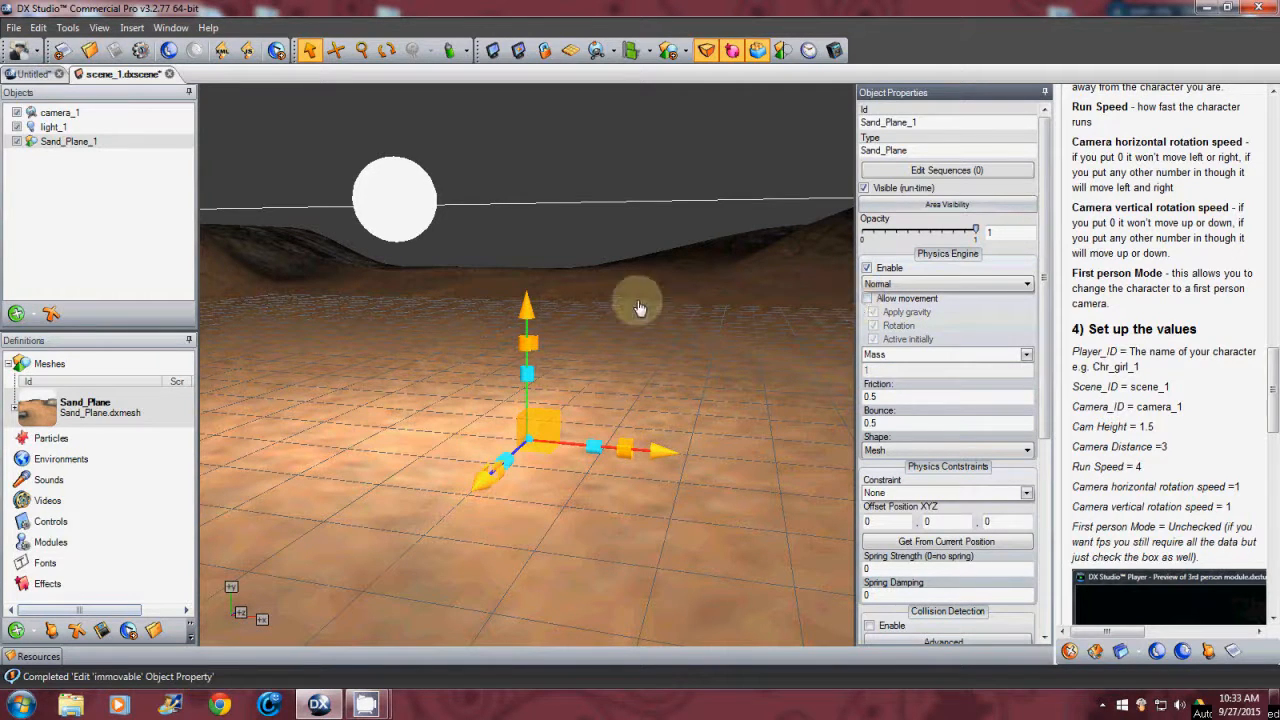
pyautogui.moveTo(720, 404)
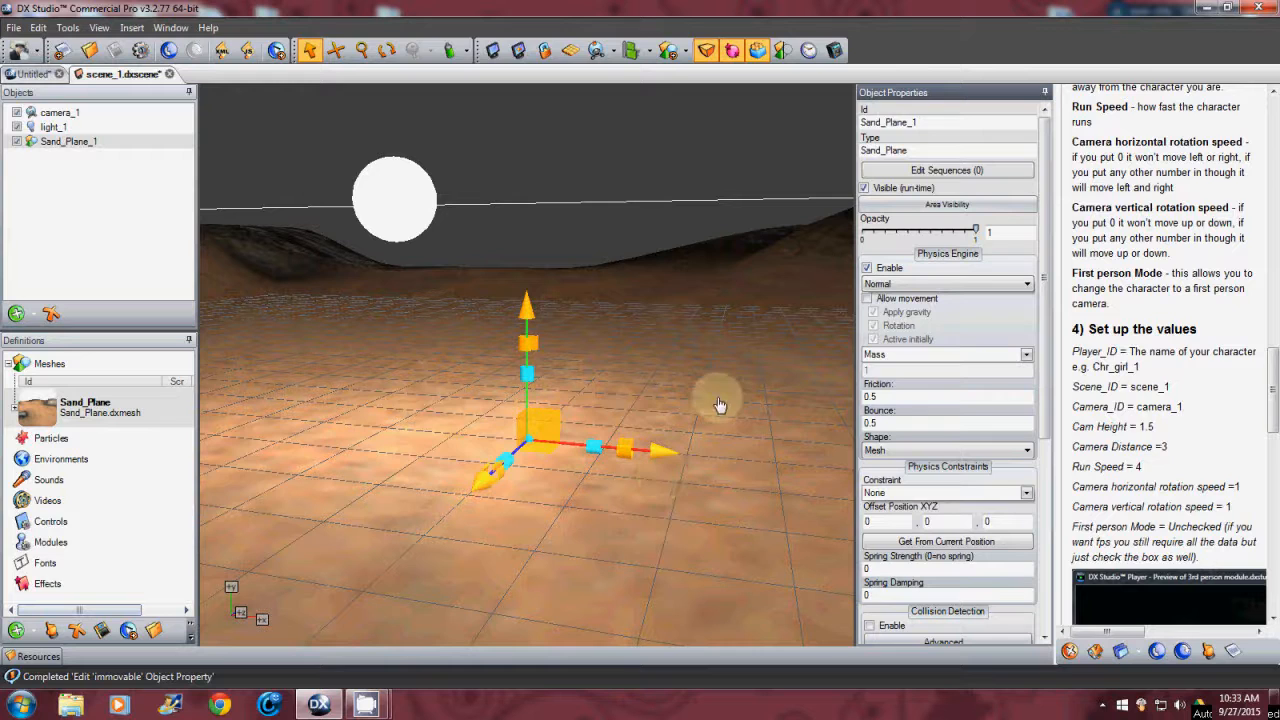
pyautogui.moveTo(678, 356)
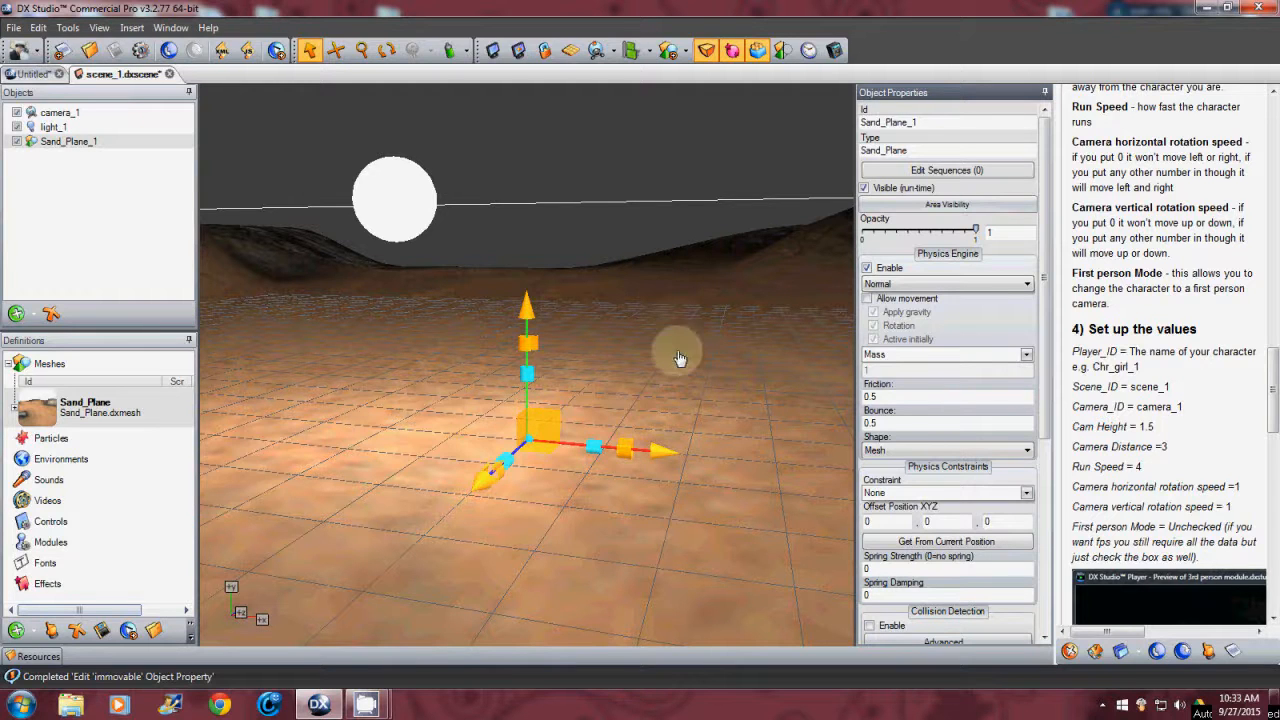
pyautogui.moveTo(632, 260)
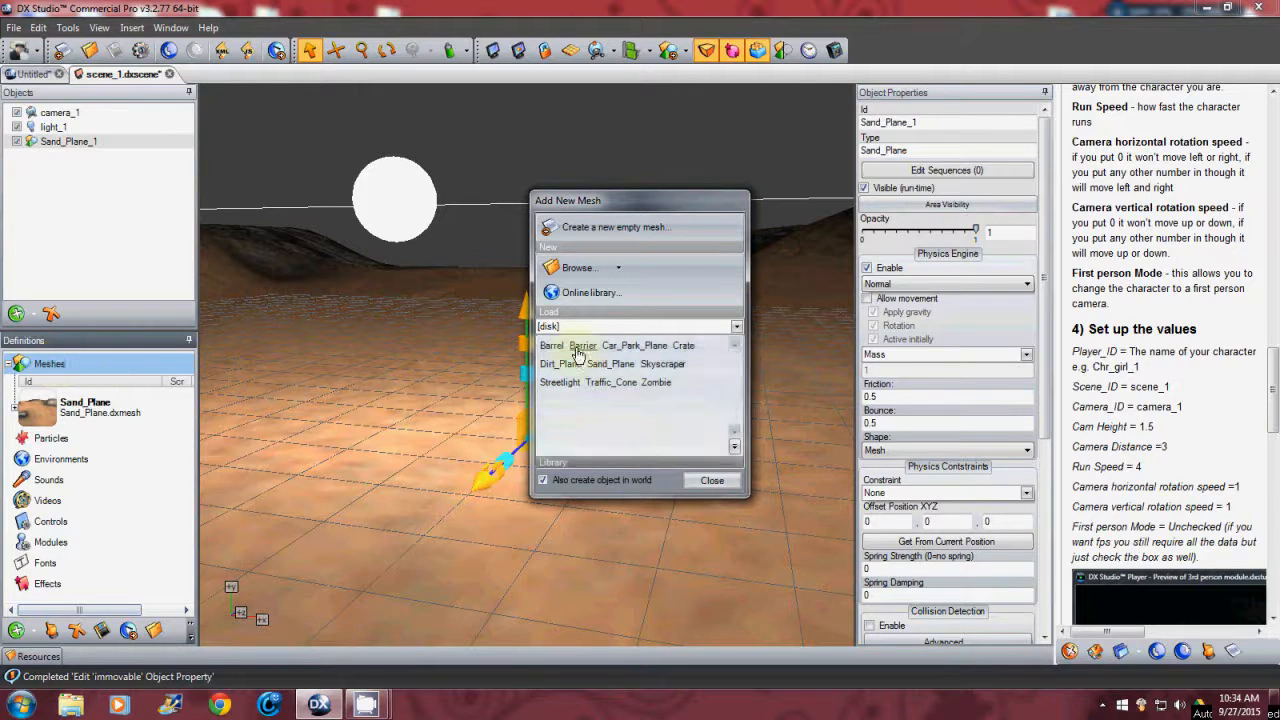
pyautogui.moveTo(592, 292)
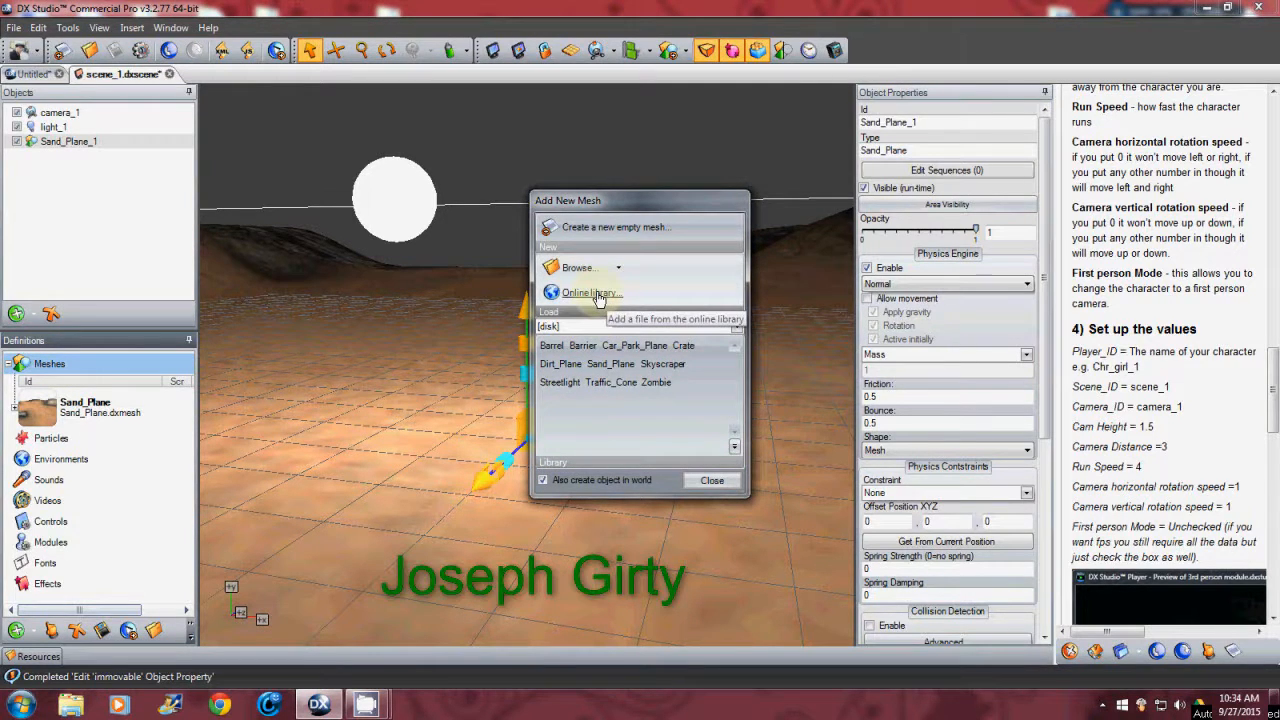
# - Import the Girl mesh from the online library so she stands on the sand plane
pyautogui.click(592, 292)
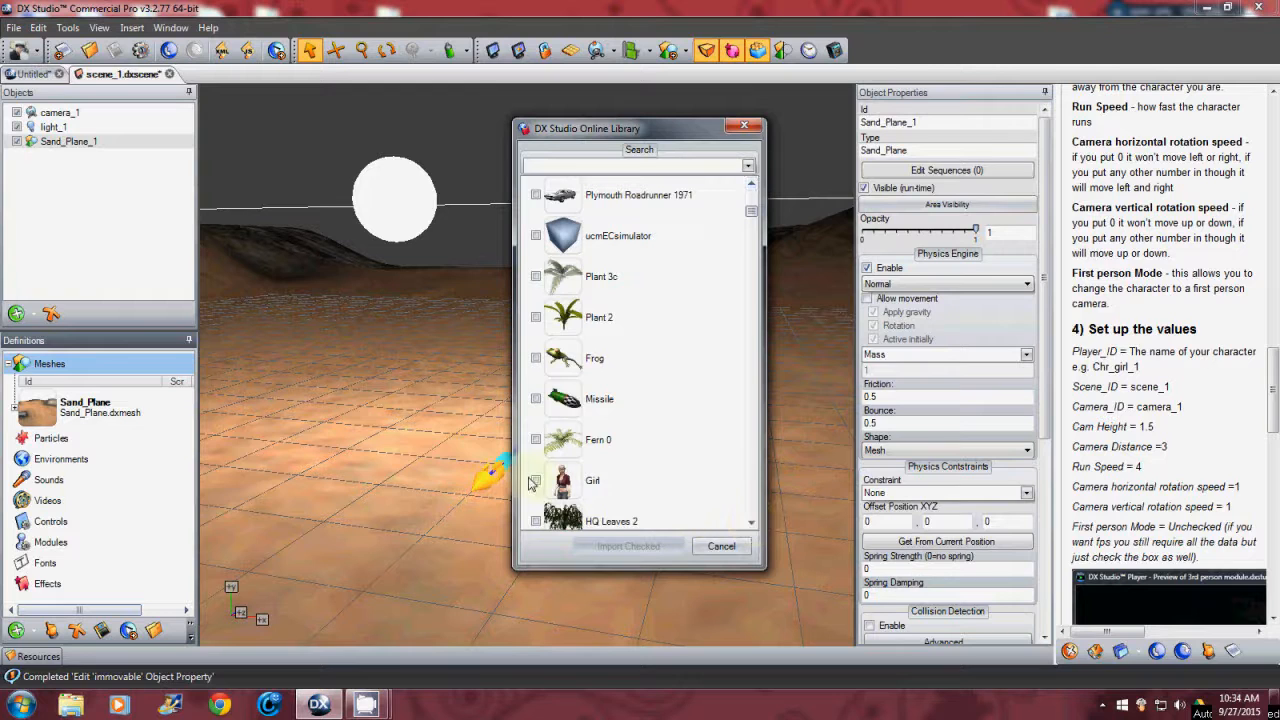
pyautogui.click(536, 480)
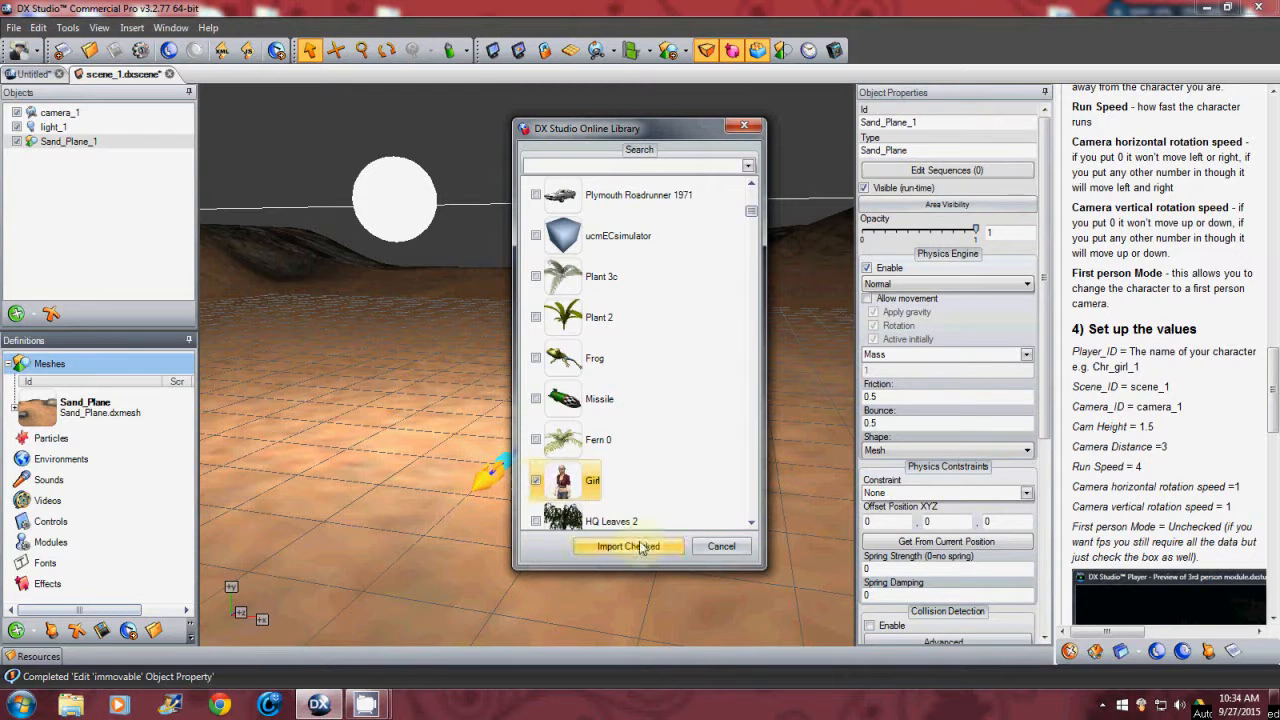
pyautogui.click(628, 546)
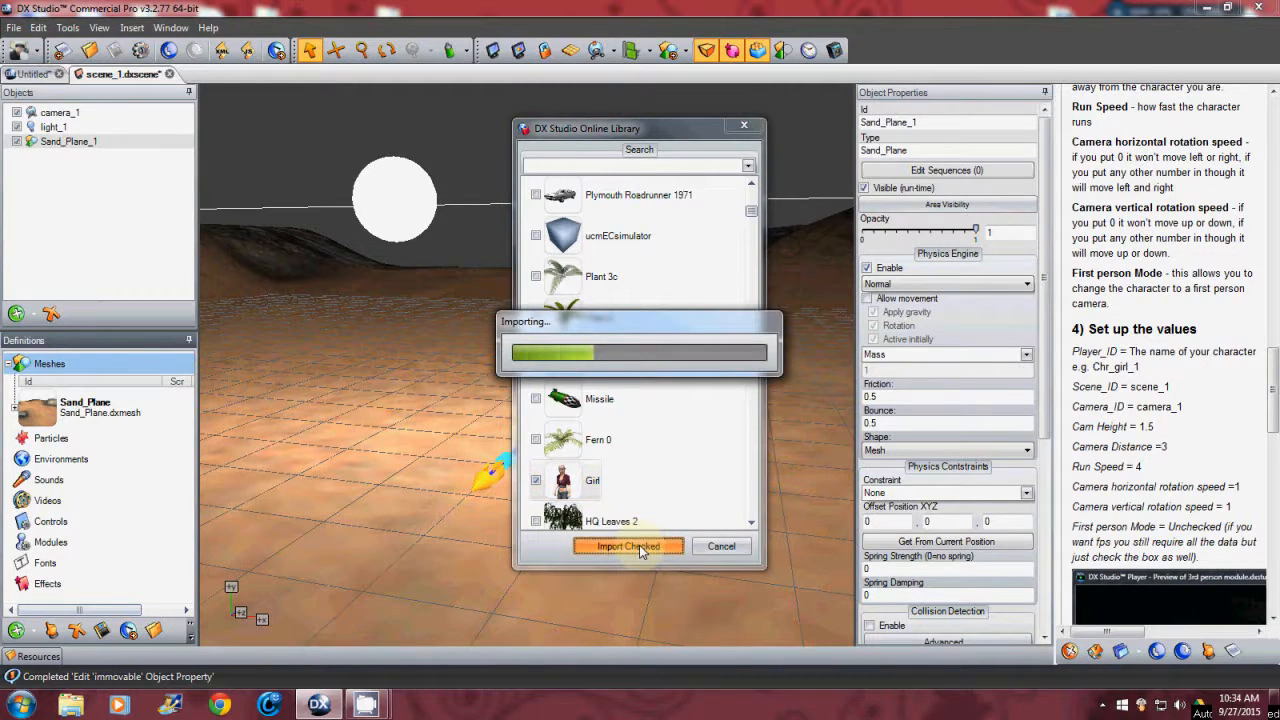
pyautogui.click(628, 546)
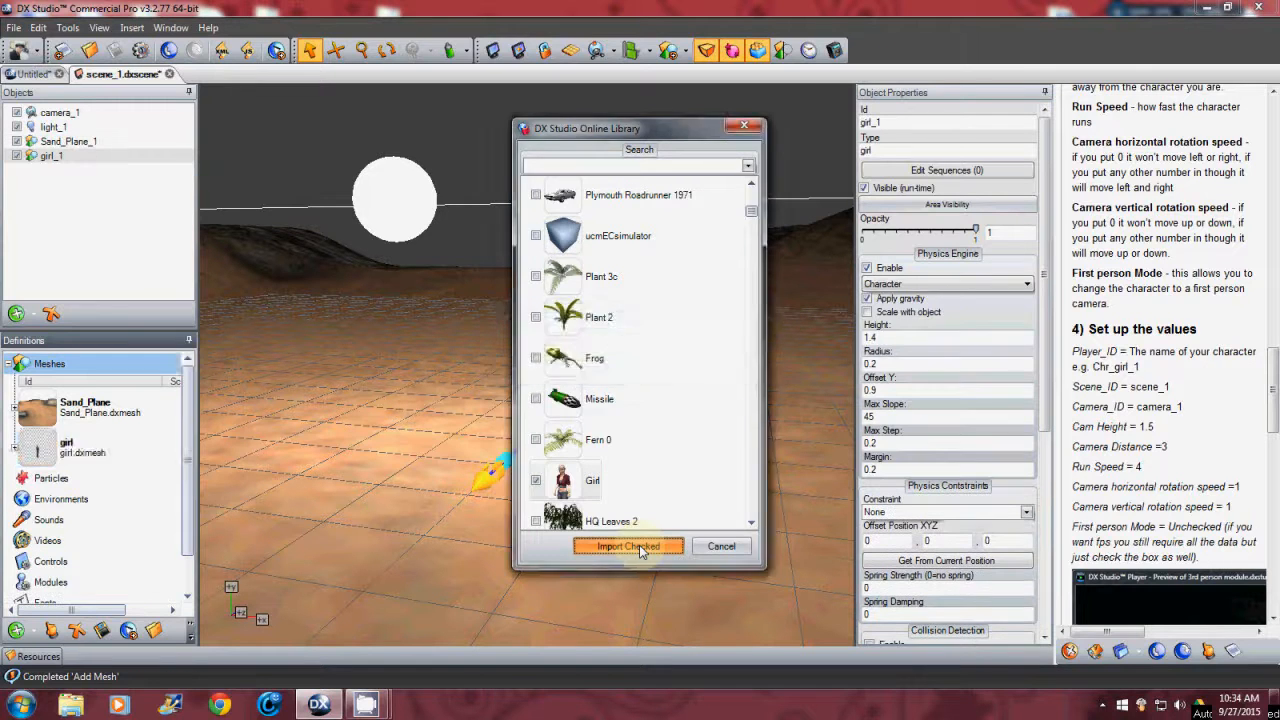
pyautogui.click(628, 546)
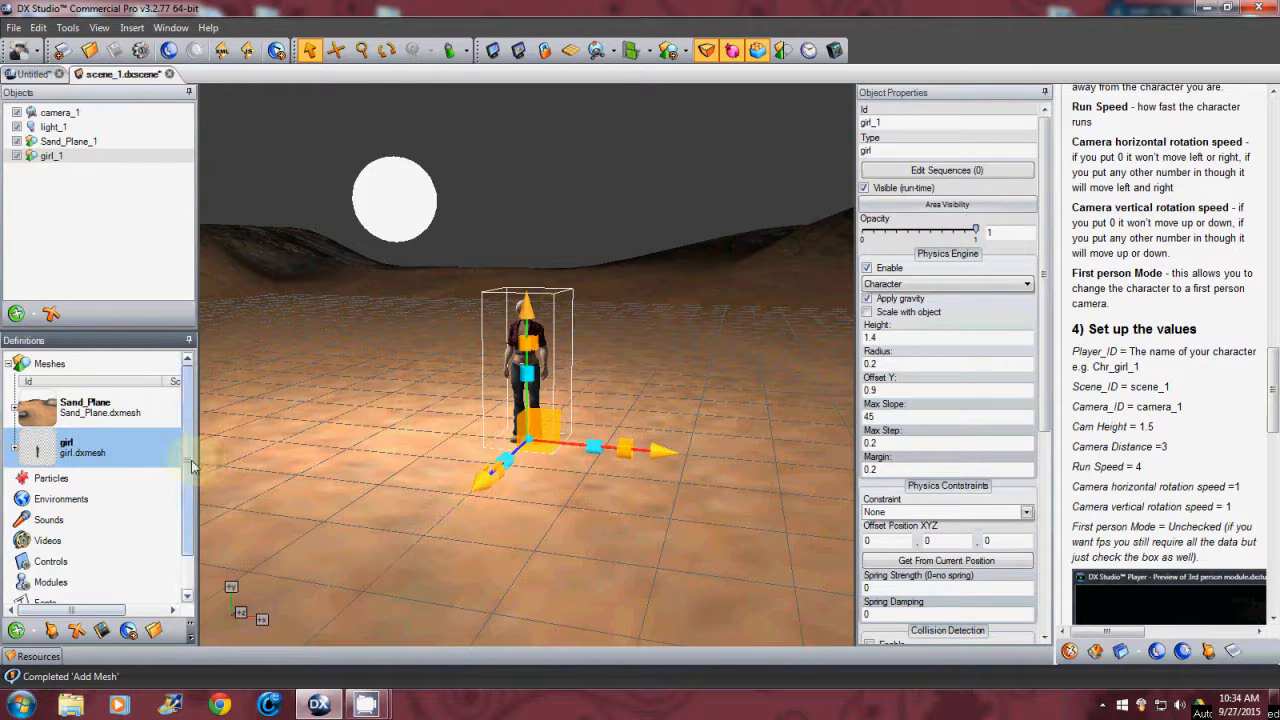
# - Import the third-person camera module from the online module library into the scene
pyautogui.scroll(-3)
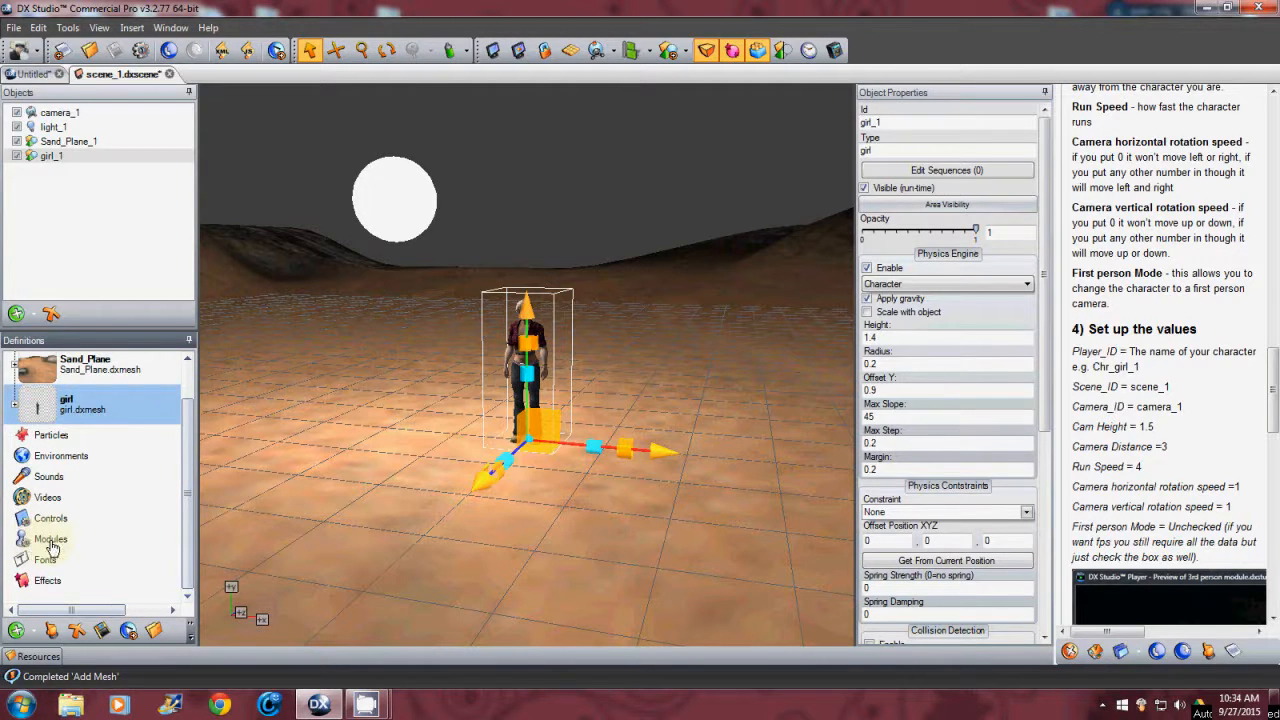
pyautogui.click(52, 540)
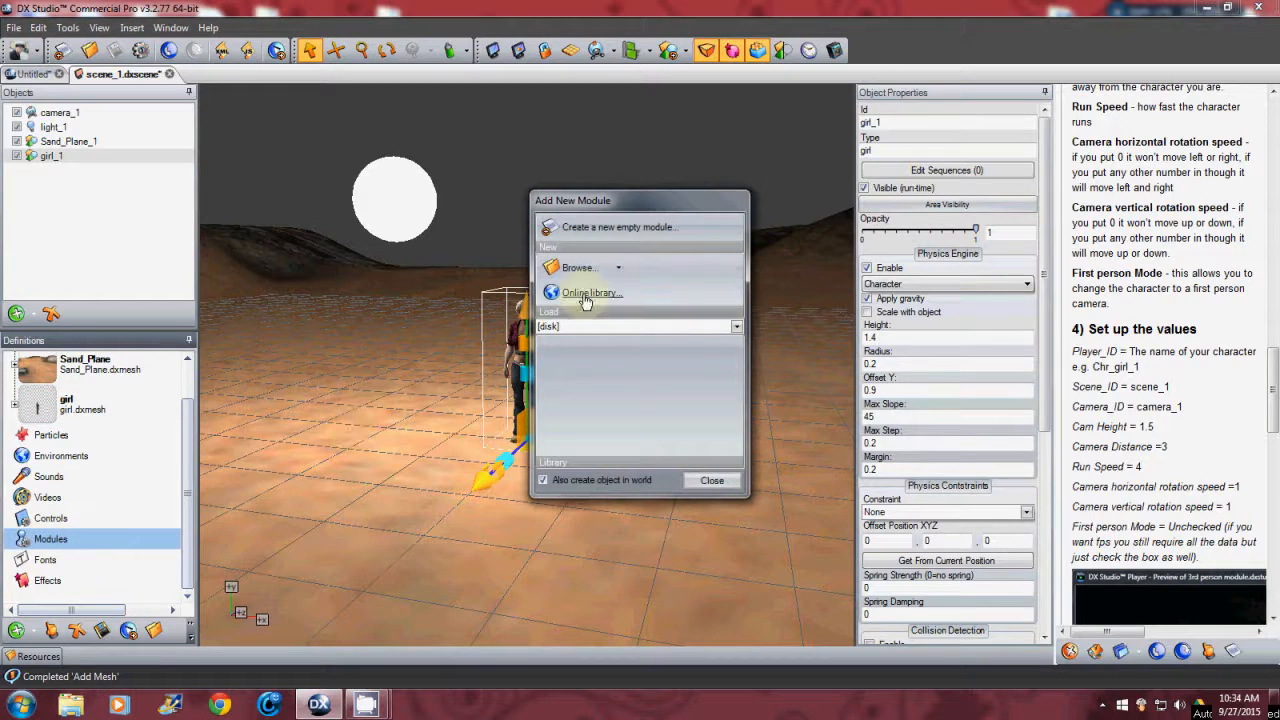
pyautogui.click(588, 292)
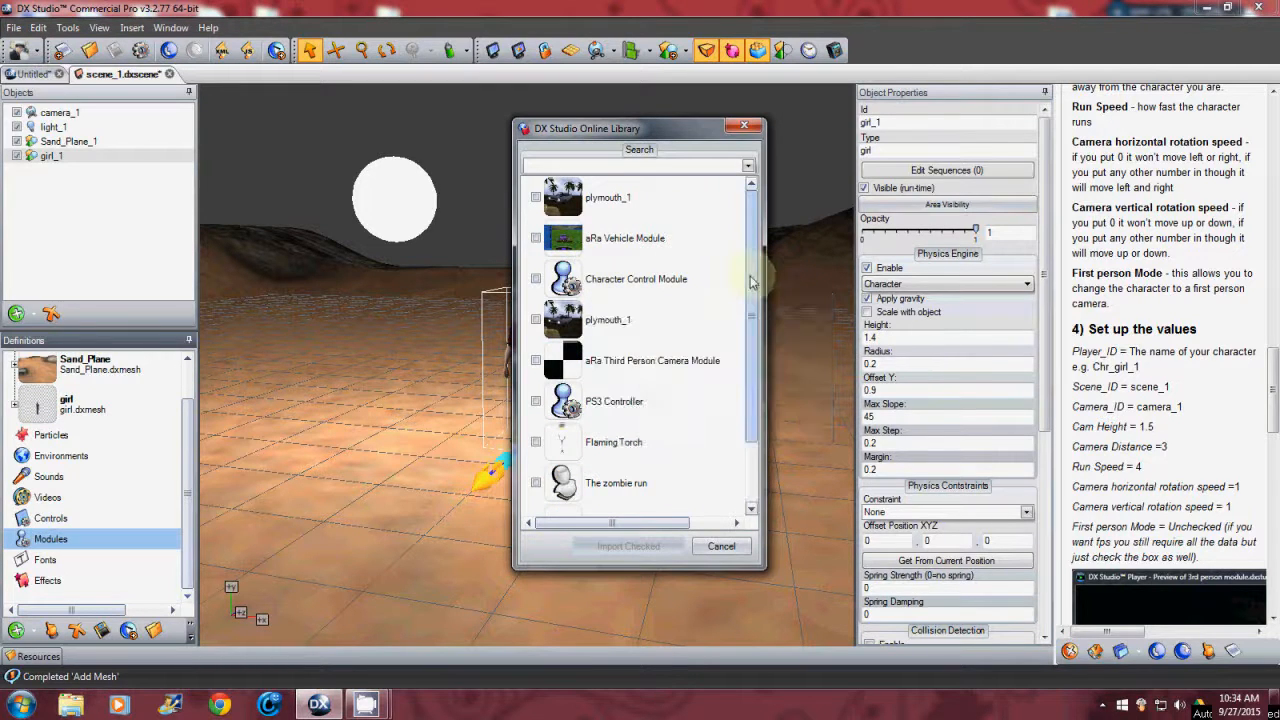
pyautogui.scroll(-3)
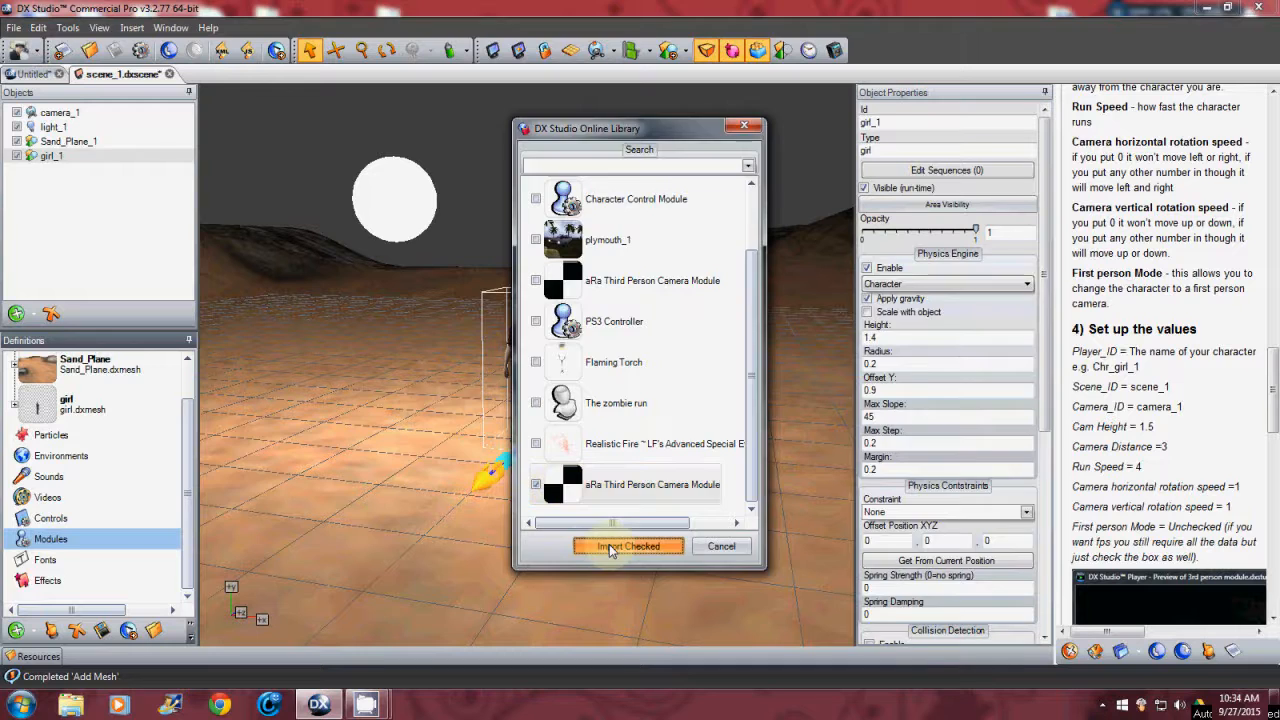
pyautogui.click(628, 546)
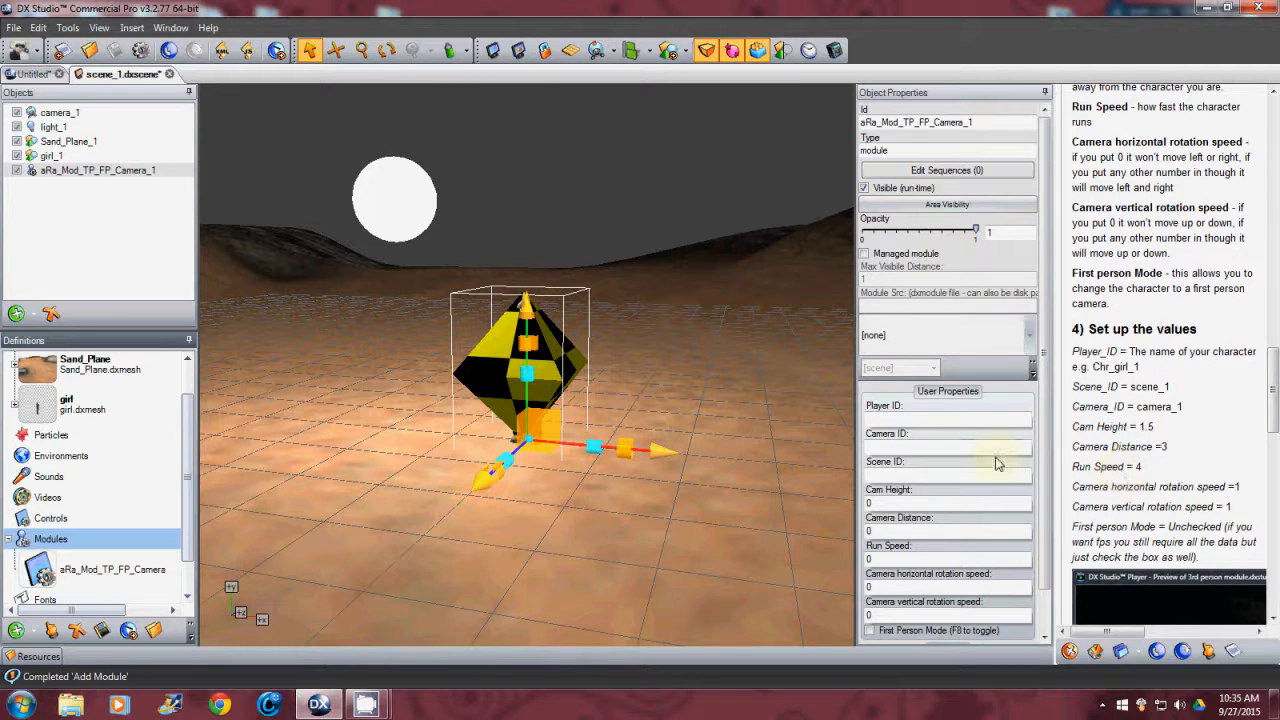
# - Enter girl_1 as the module's player ID and camera_1 as its camera ID
pyautogui.scroll(-3)
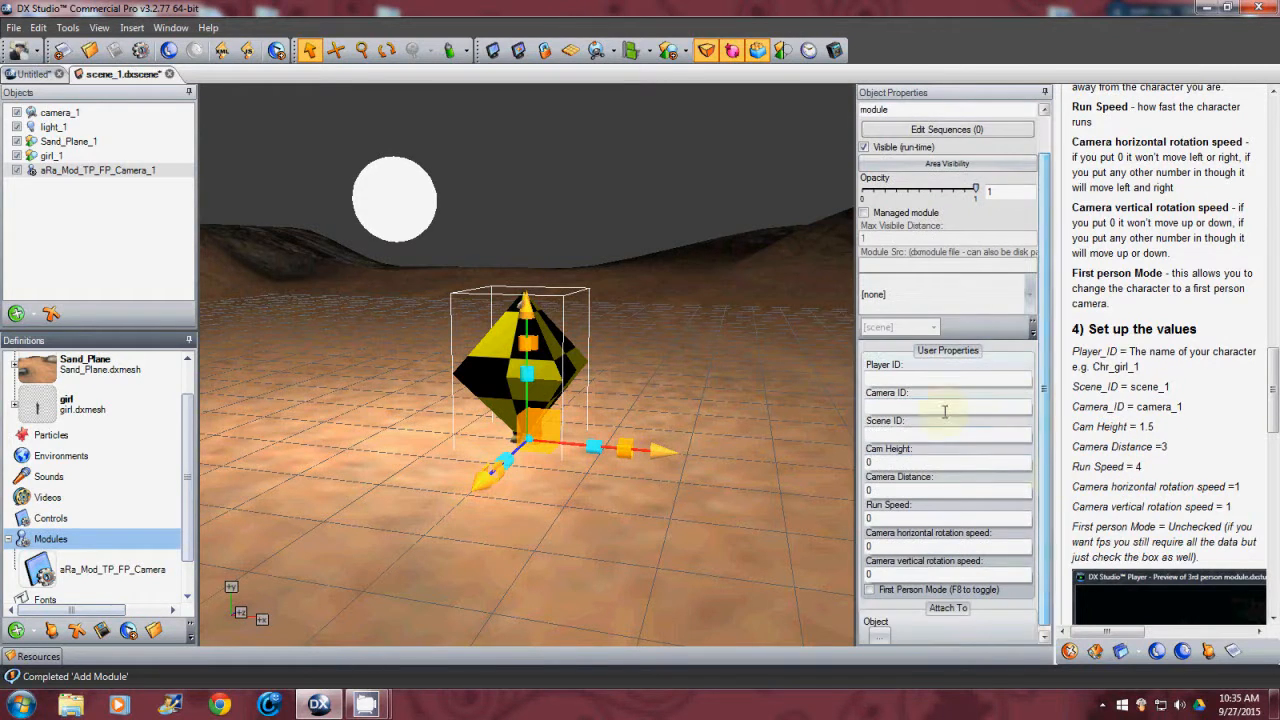
pyautogui.moveTo(900, 376)
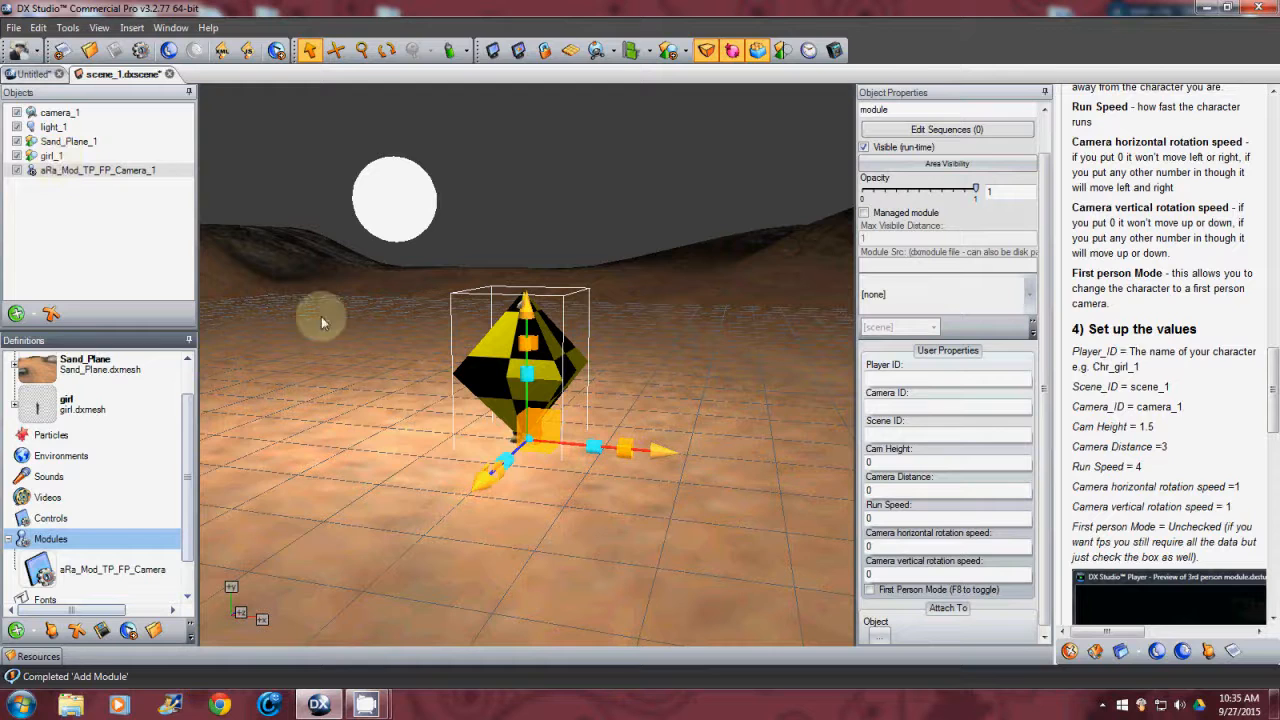
pyautogui.click(944, 380)
pyautogui.write('girl_')
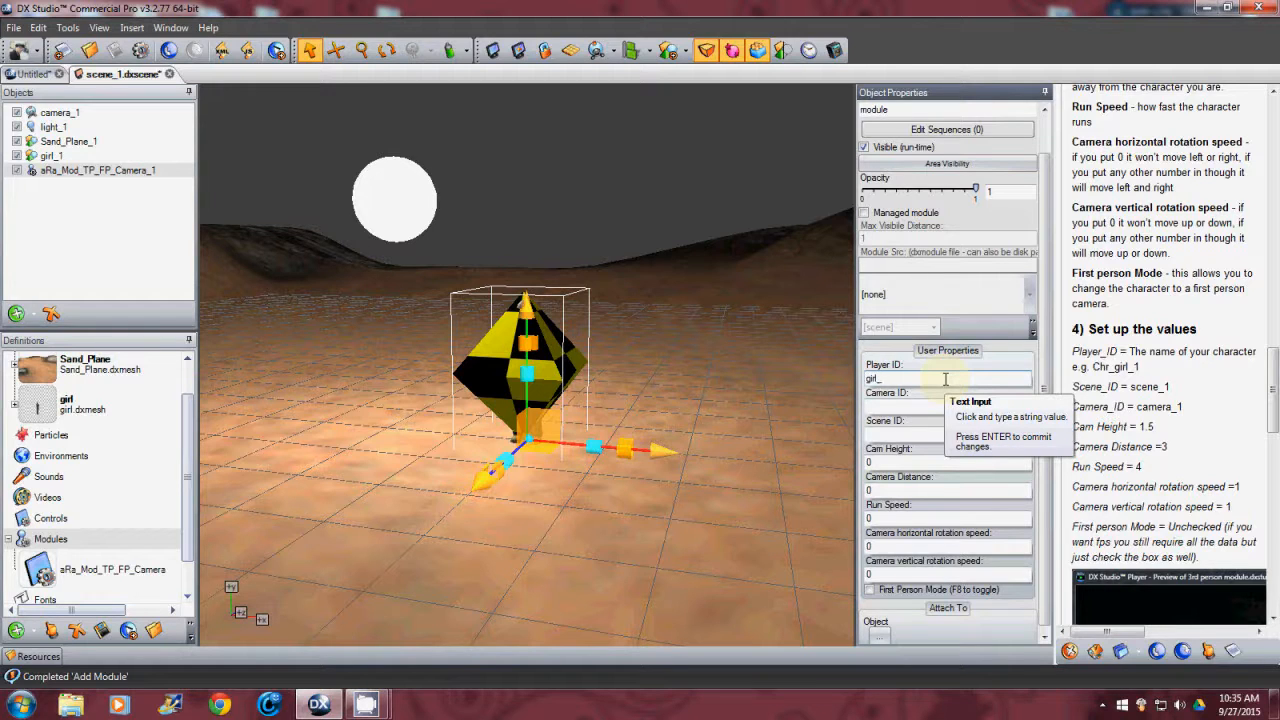
pyautogui.write('1')
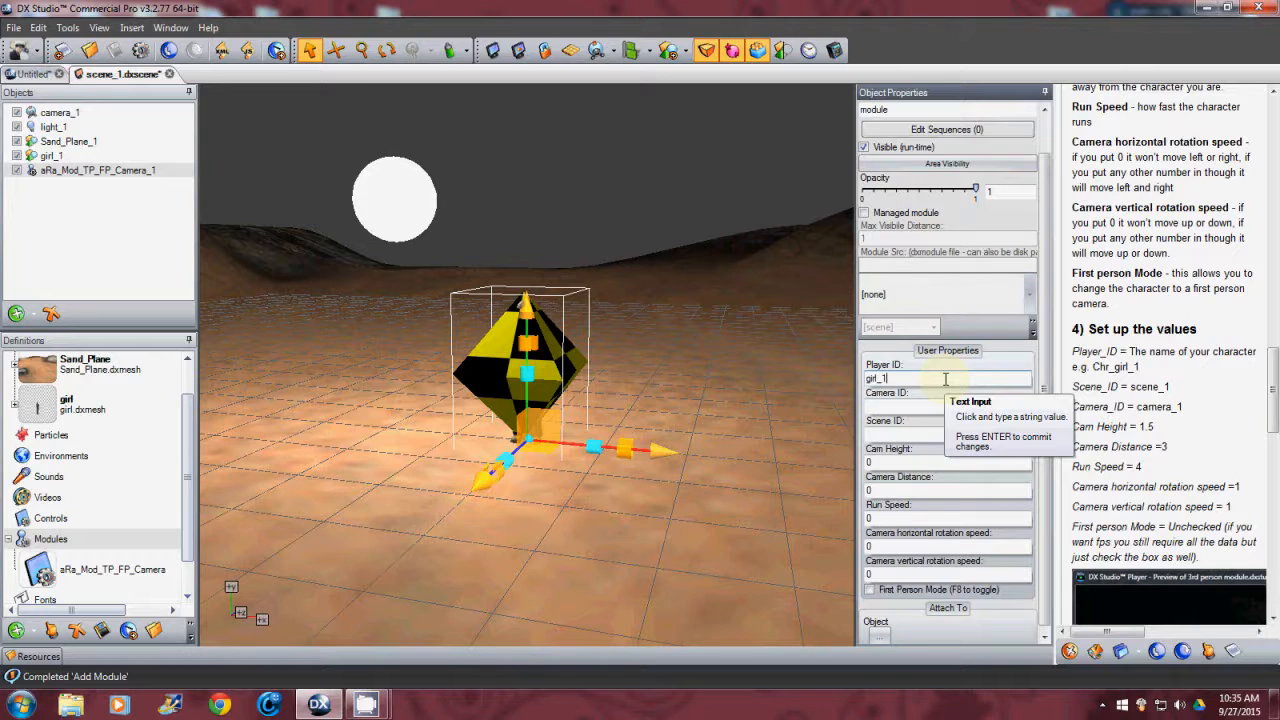
pyautogui.click(948, 406)
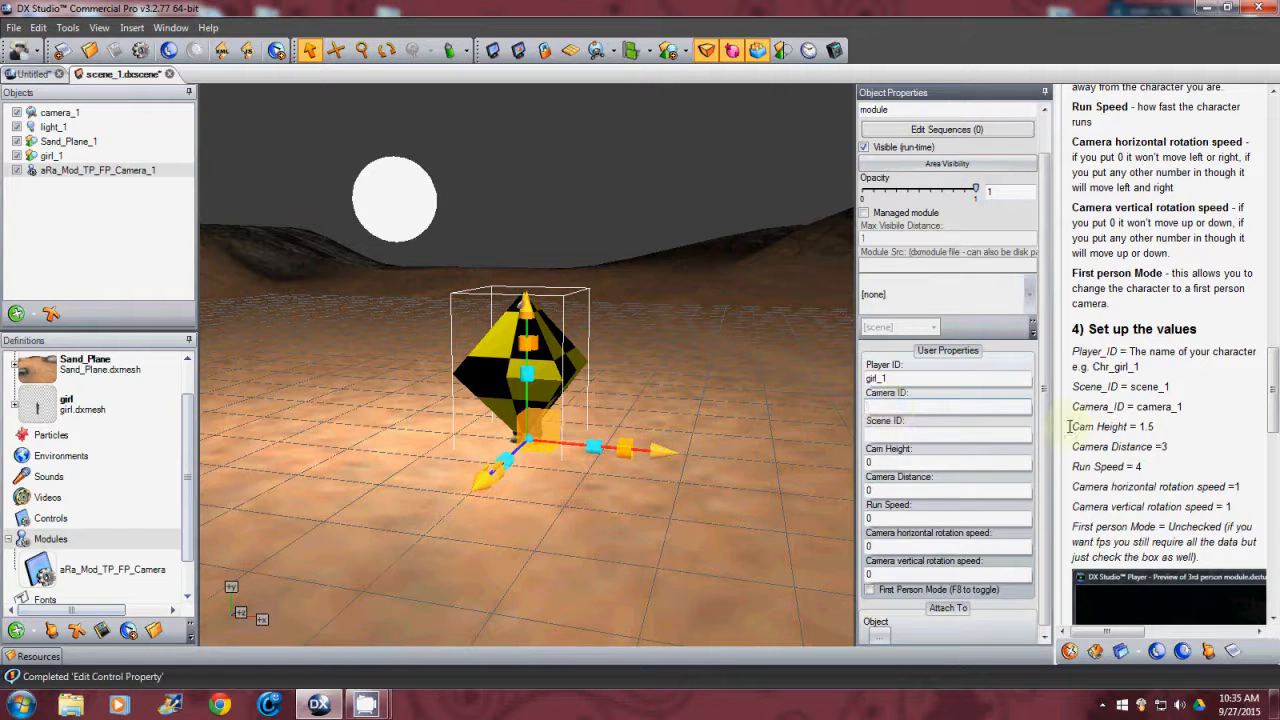
pyautogui.click(948, 408)
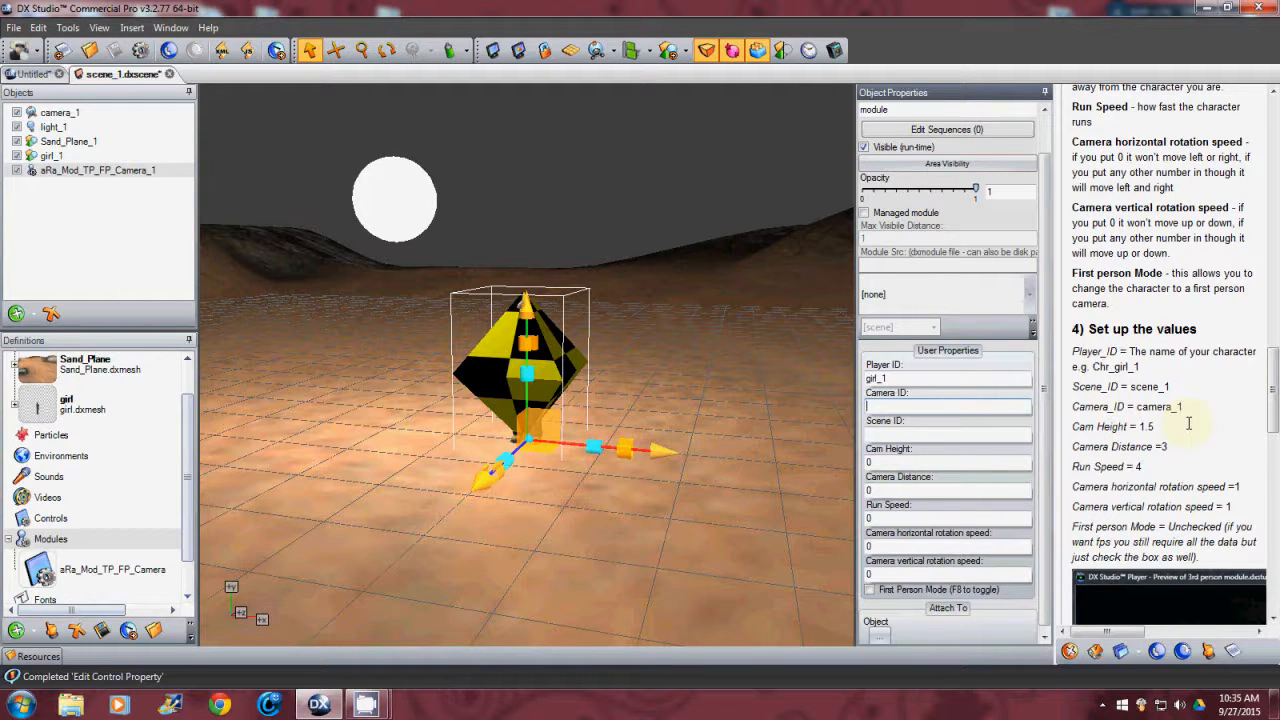
pyautogui.write('camera')
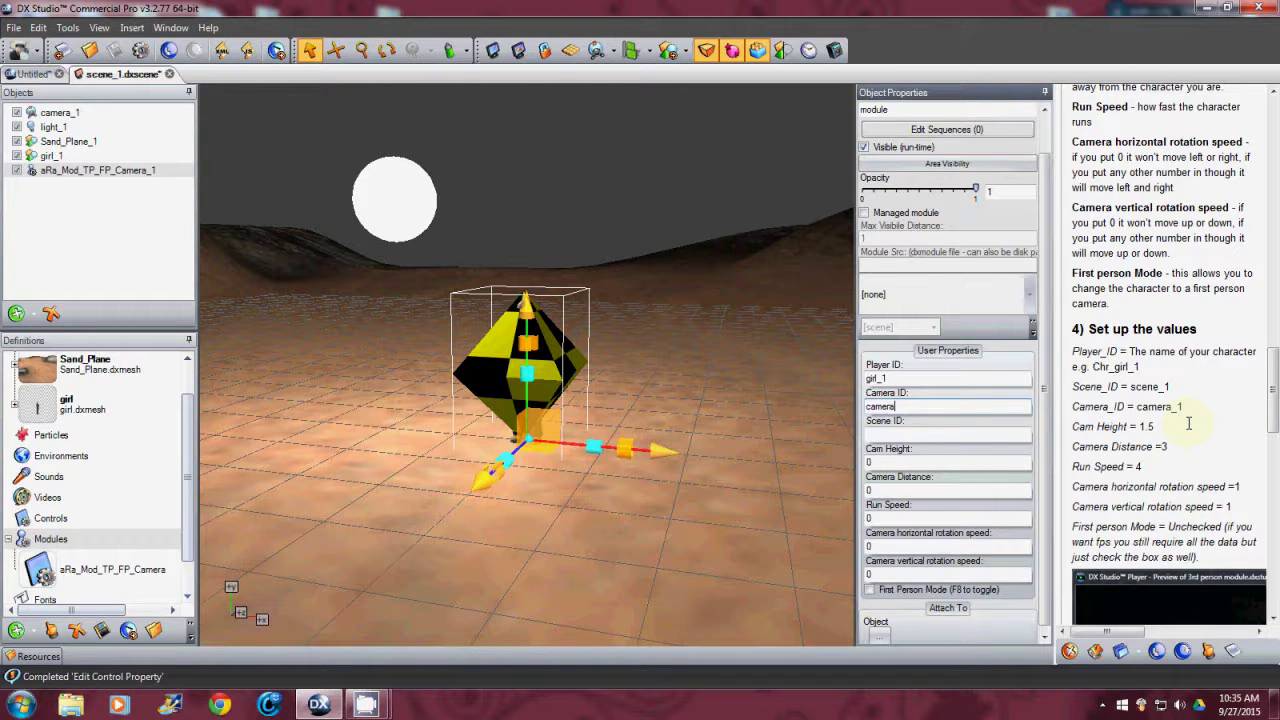
pyautogui.write('_1')
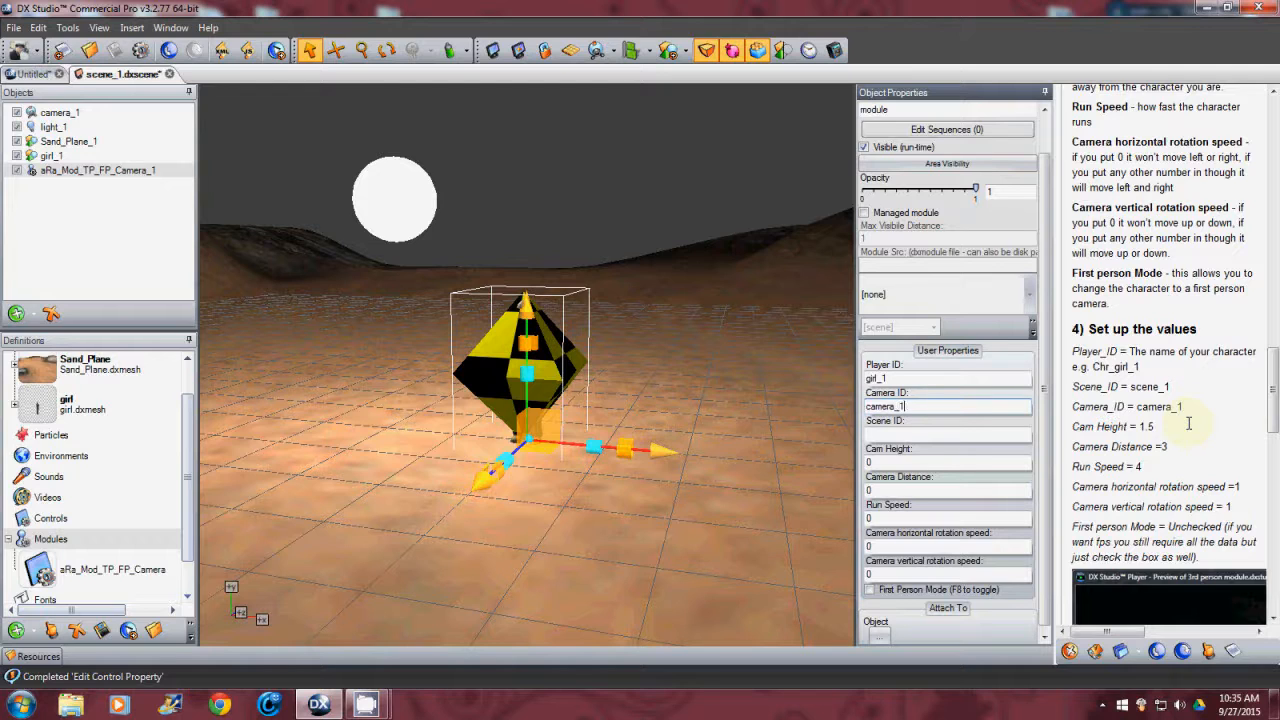
pyautogui.click(946, 434)
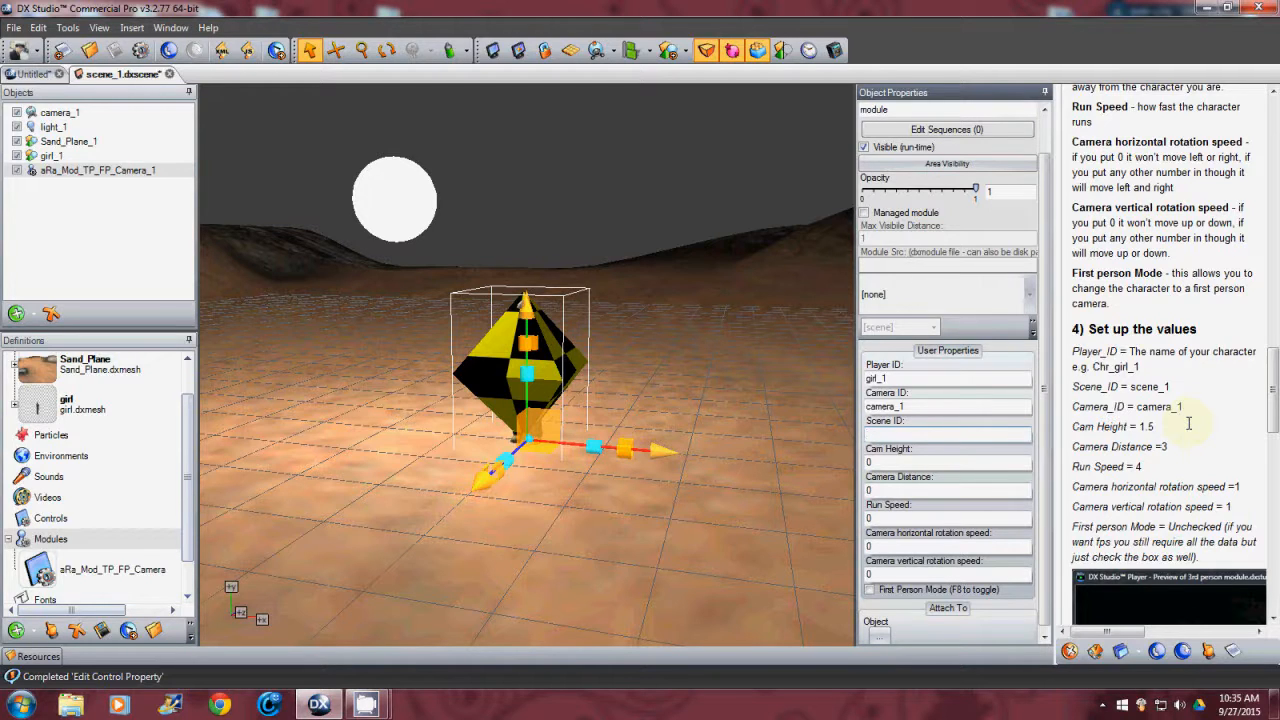
# - Enter scene_1 as the scene ID and move on to the run speed value
pyautogui.write('sc')
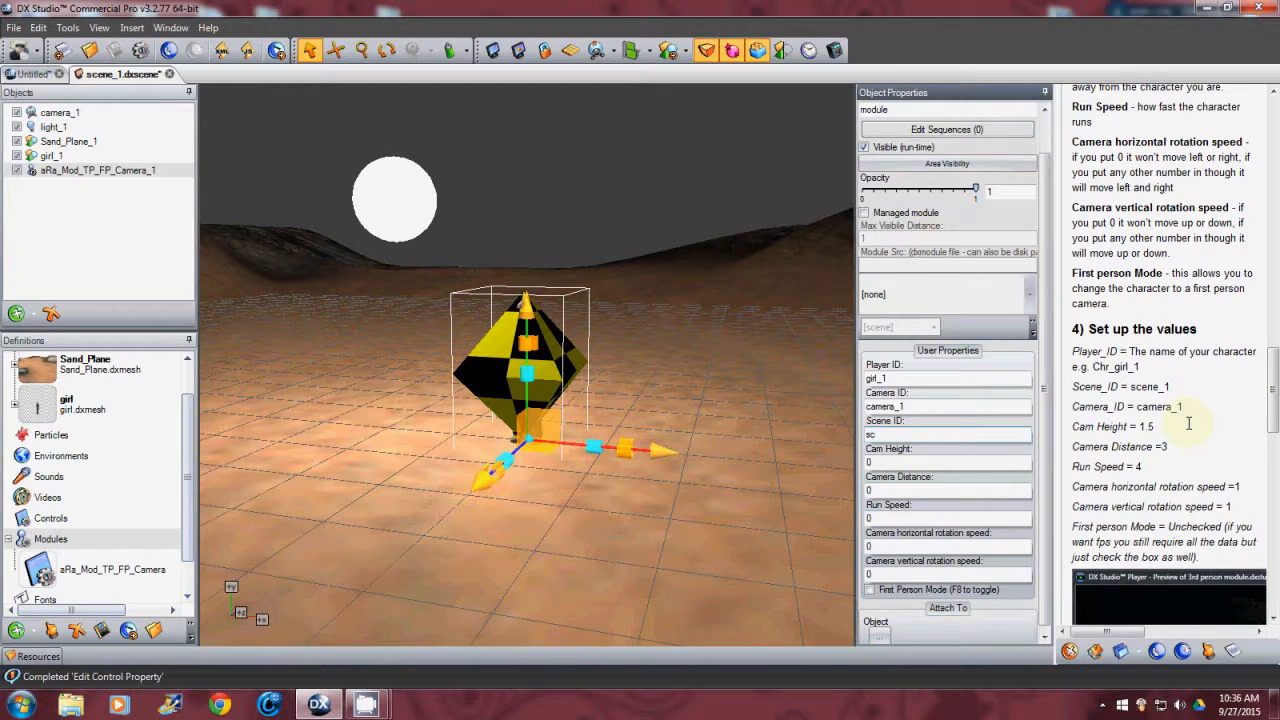
pyautogui.write('scene_1')
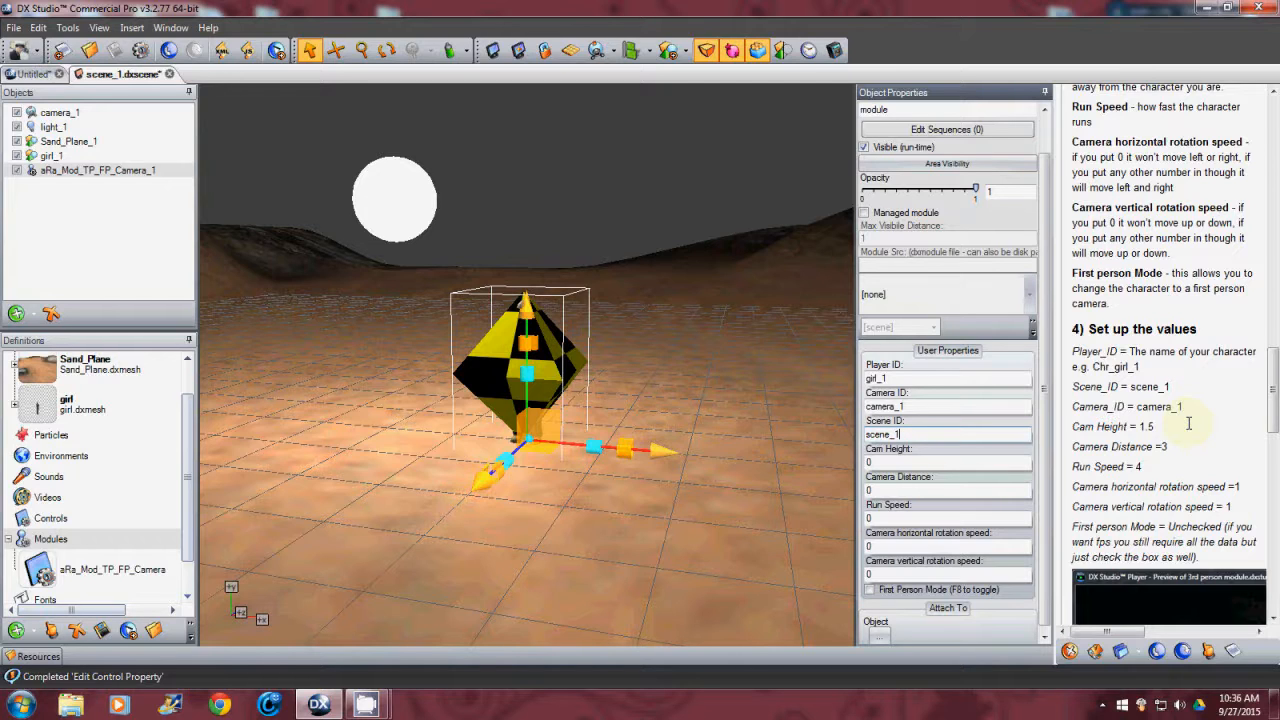
pyautogui.click(948, 462)
pyautogui.write('1.5')
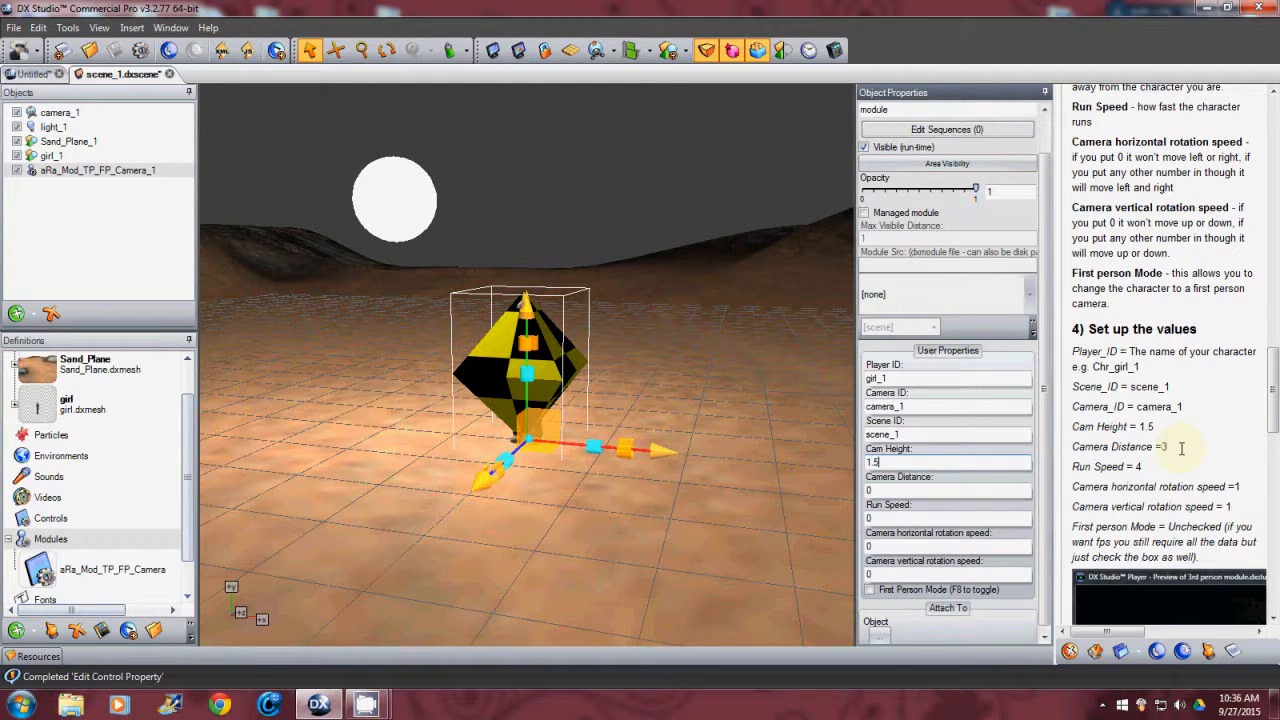
pyautogui.click(948, 490)
pyautogui.write('3')
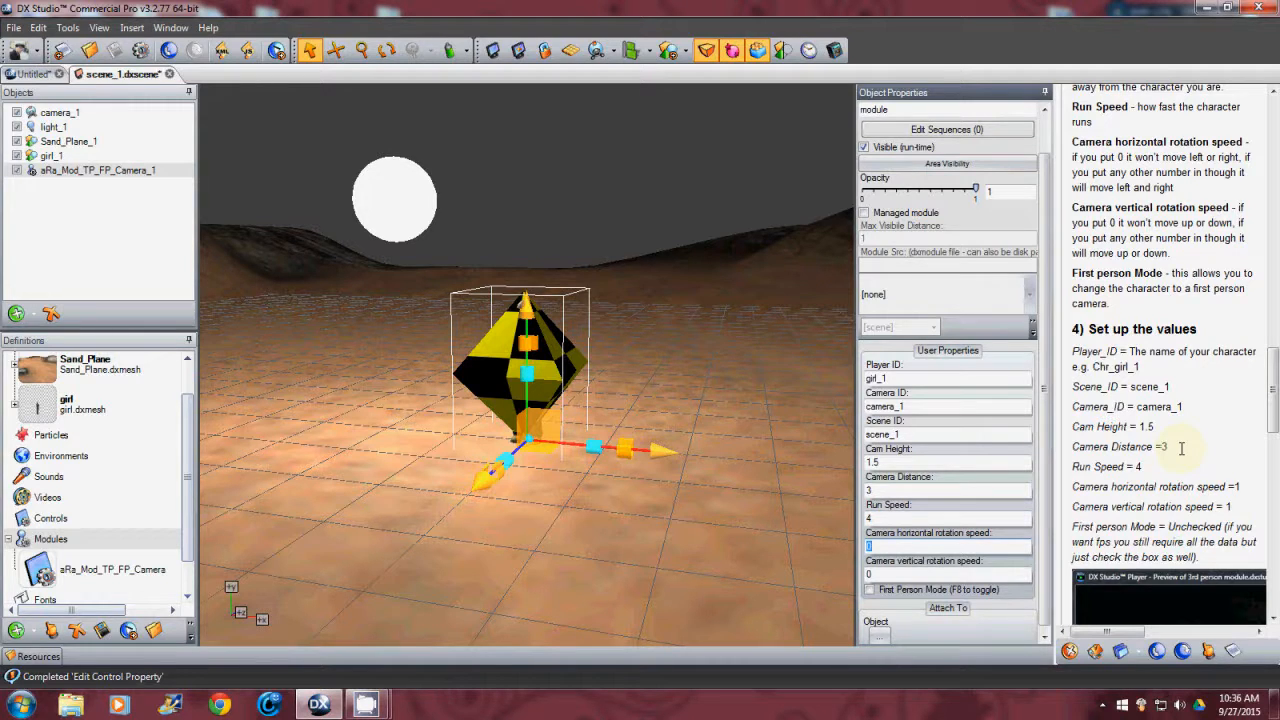
pyautogui.moveTo(1010, 488)
pyautogui.write('1')
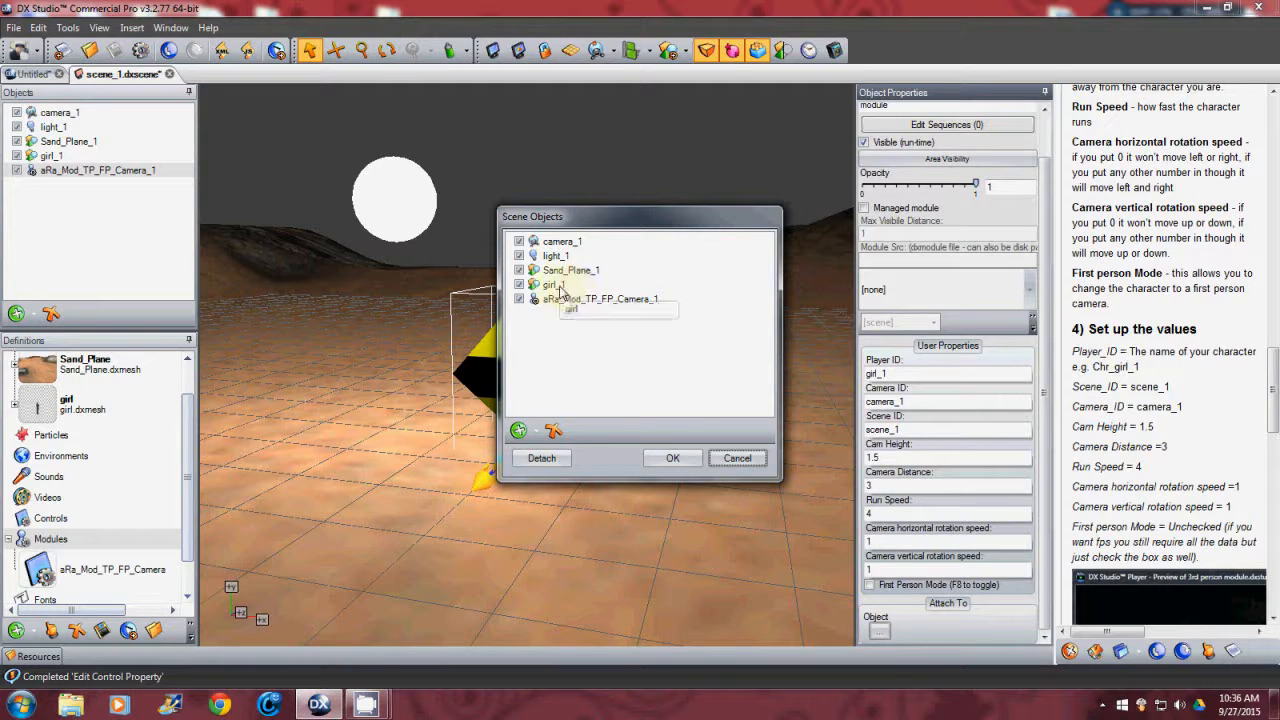
# - Pick girl_1 in the Scene Objects dialog as the module's attach target
pyautogui.click(672, 456)
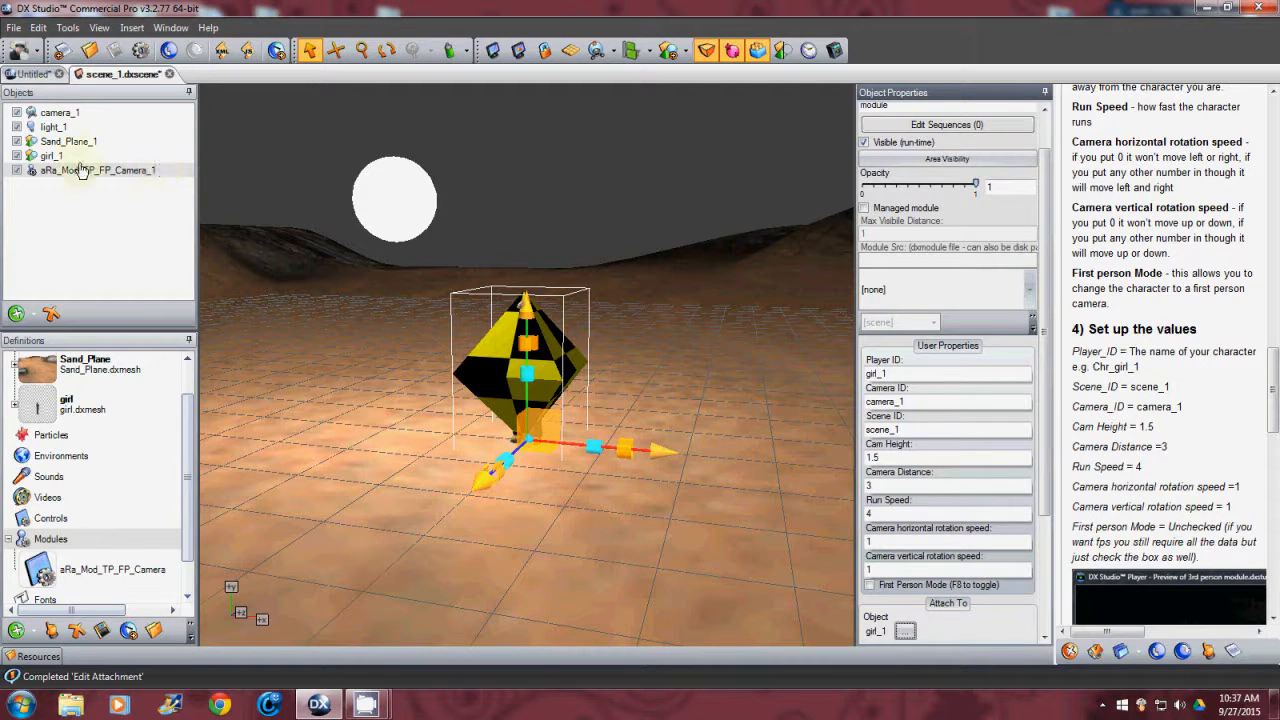
pyautogui.moveTo(60, 118)
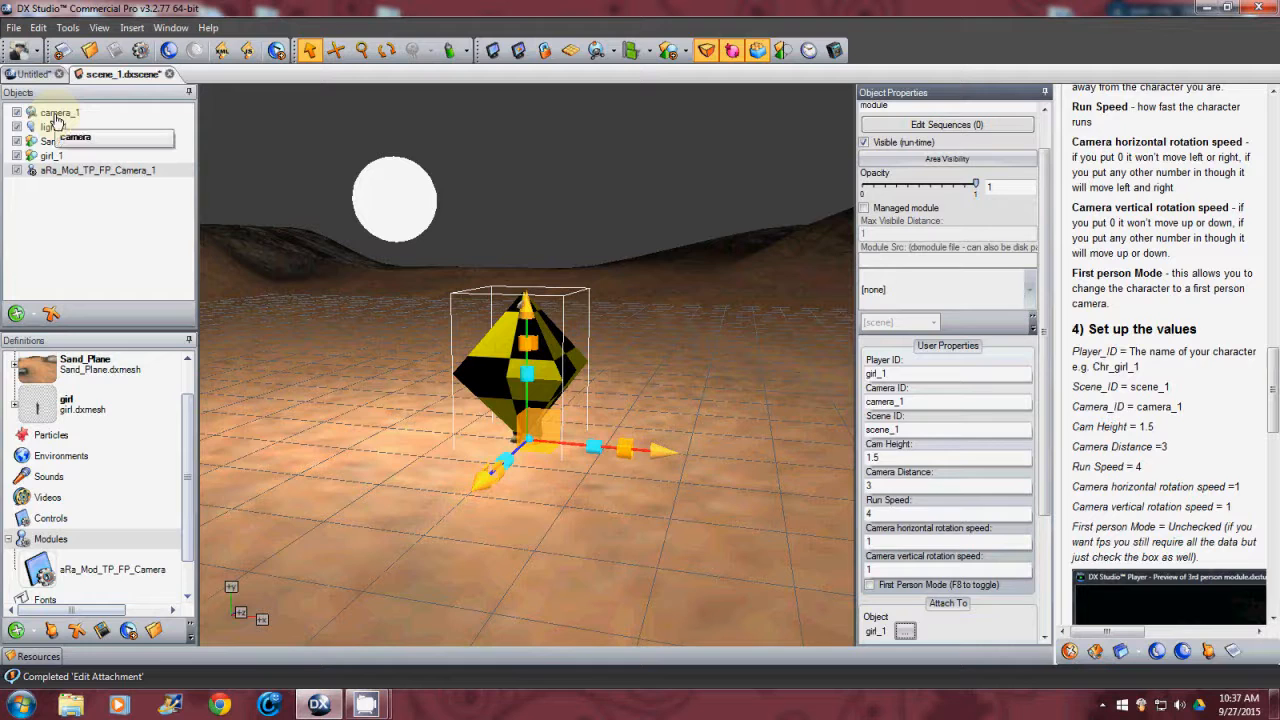
# - Select camera_1 and untick its built-in mouse look options
pyautogui.click(58, 112)
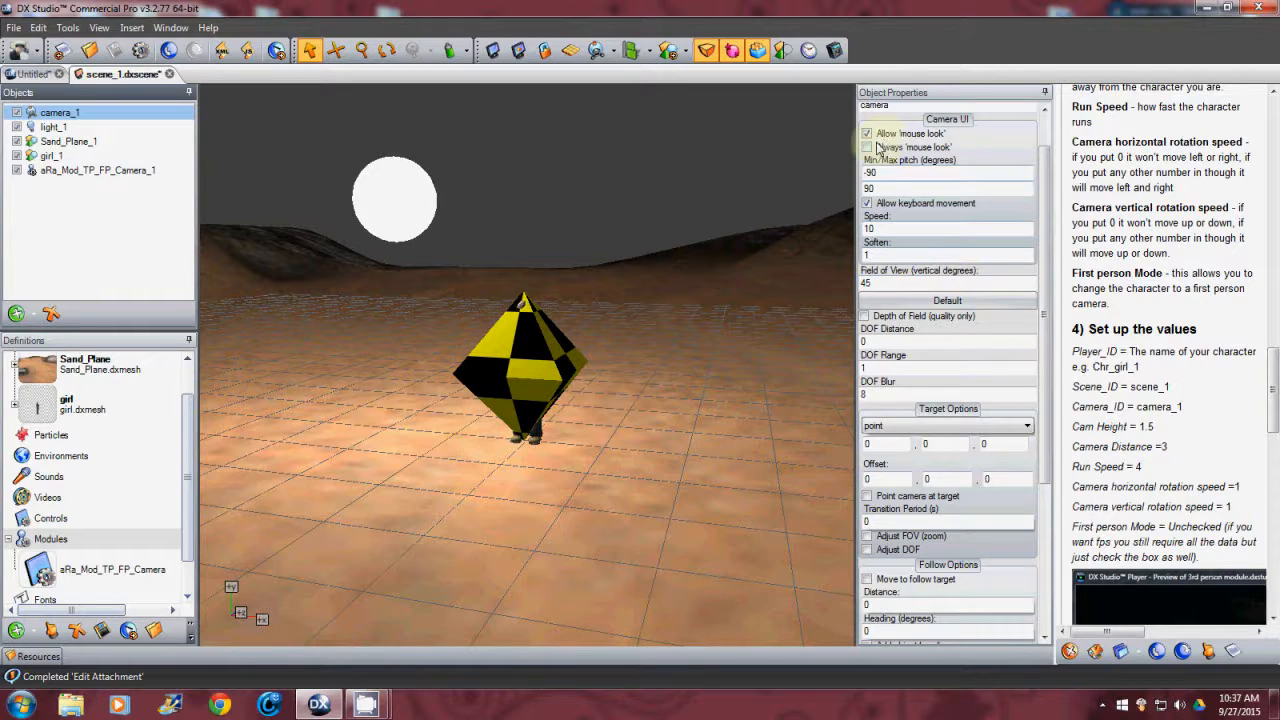
pyautogui.click(868, 132)
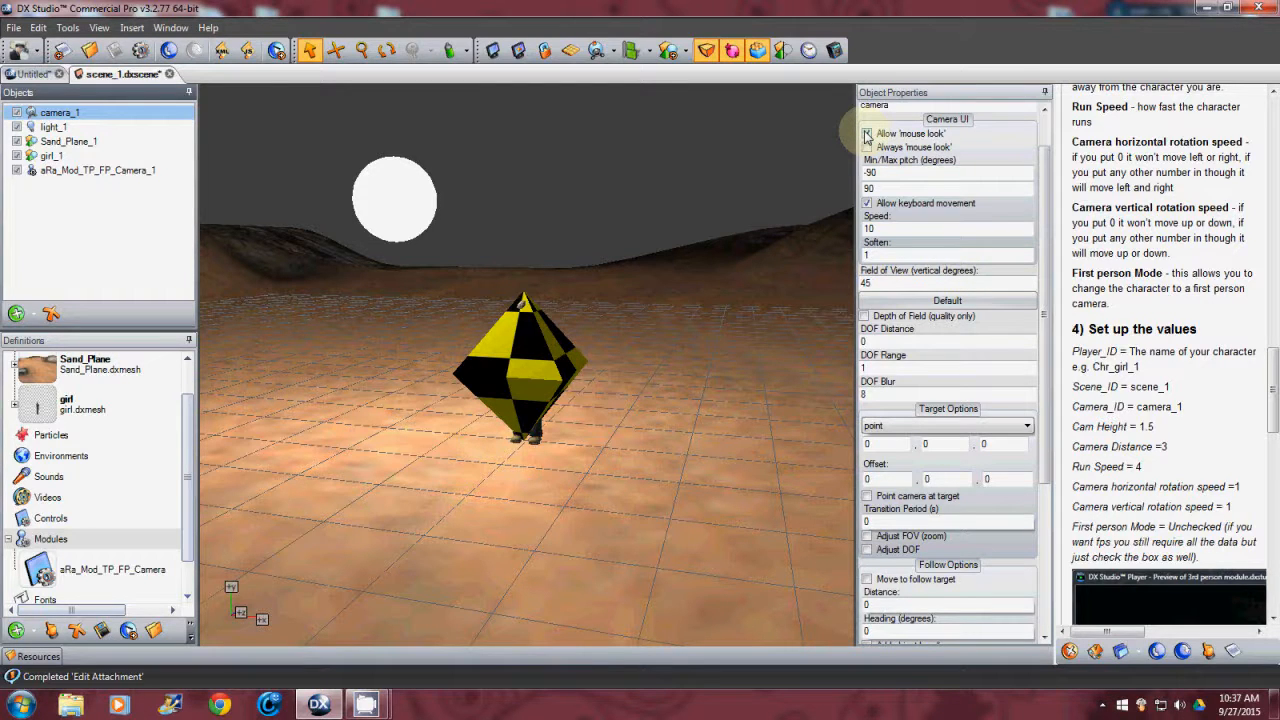
pyautogui.click(868, 132)
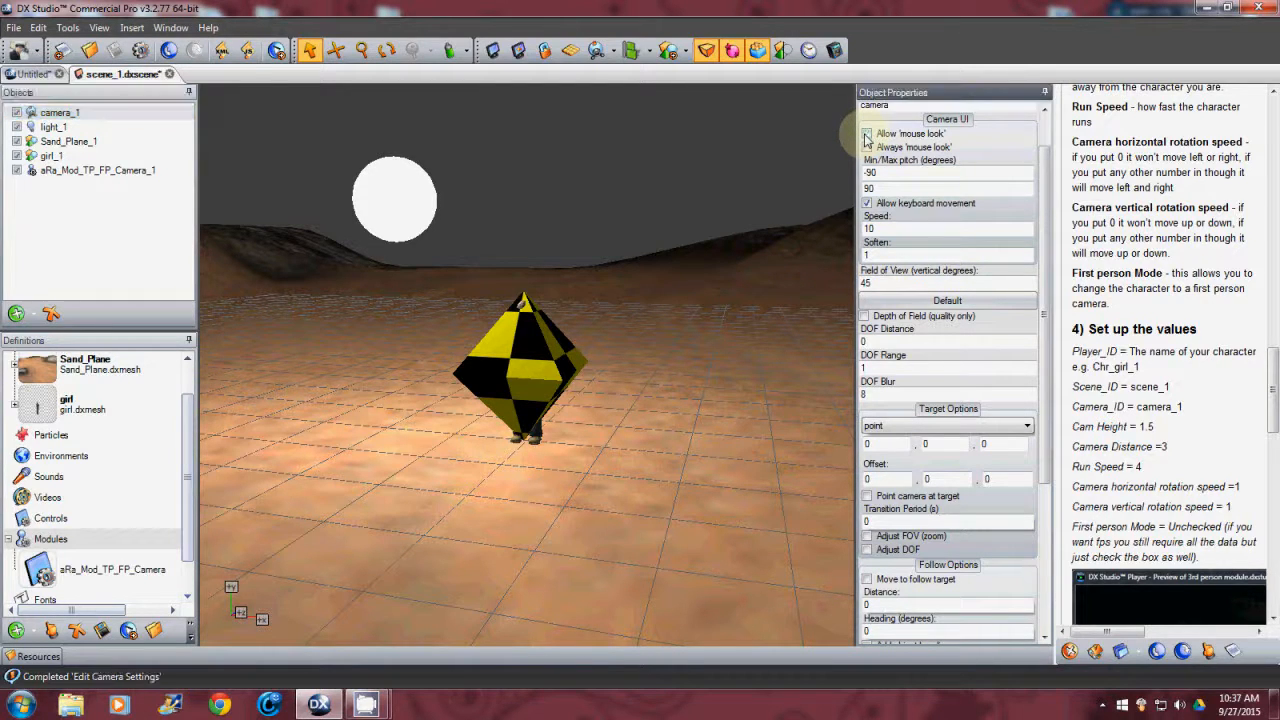
pyautogui.click(868, 132)
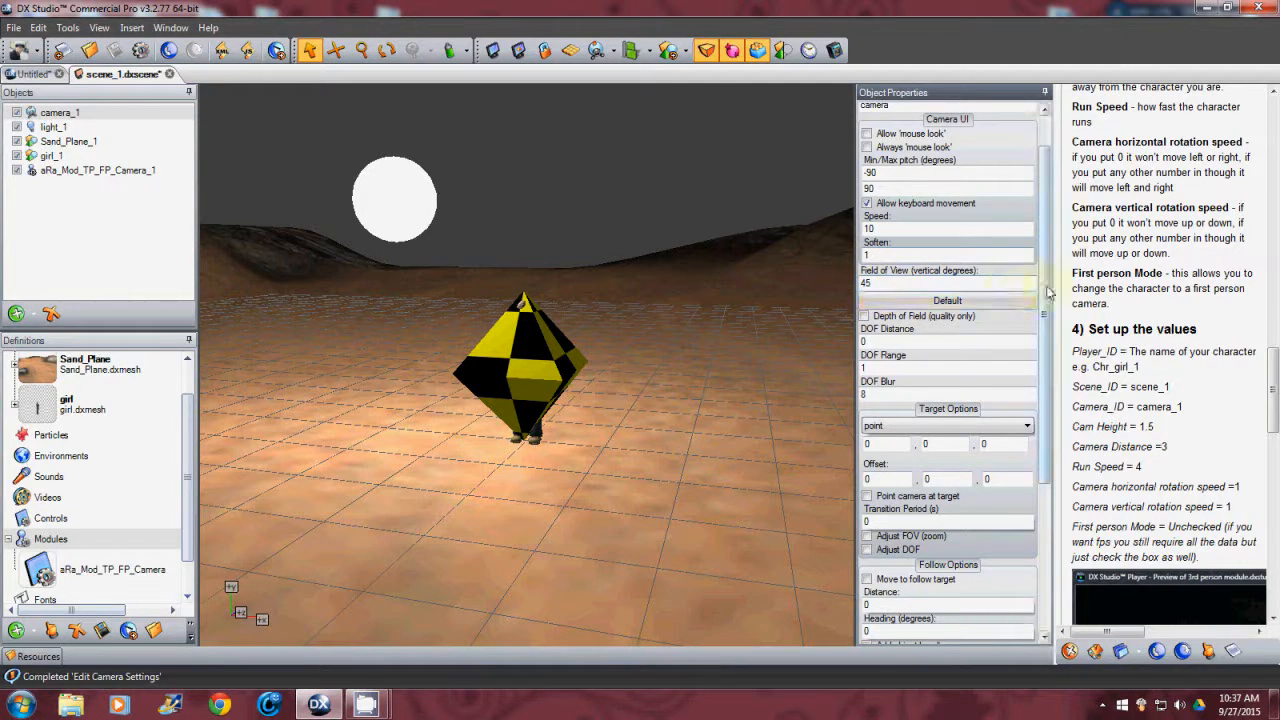
pyautogui.moveTo(680, 224)
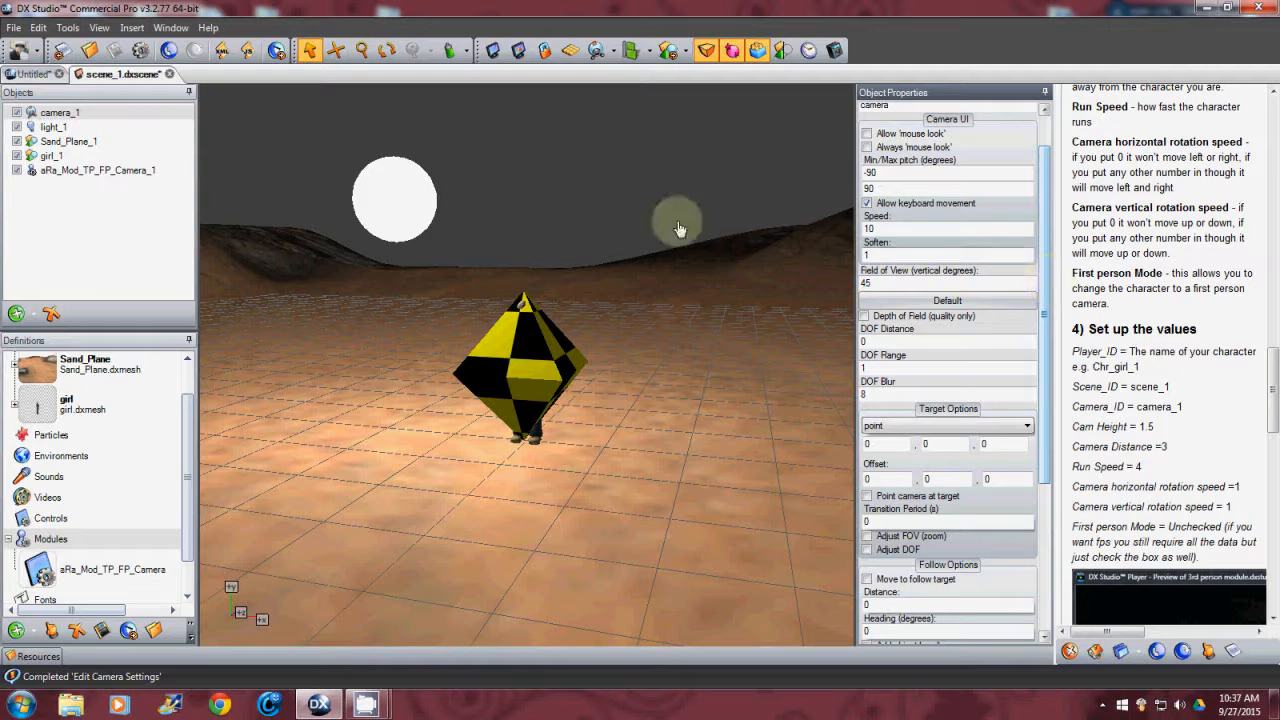
pyautogui.moveTo(276, 50)
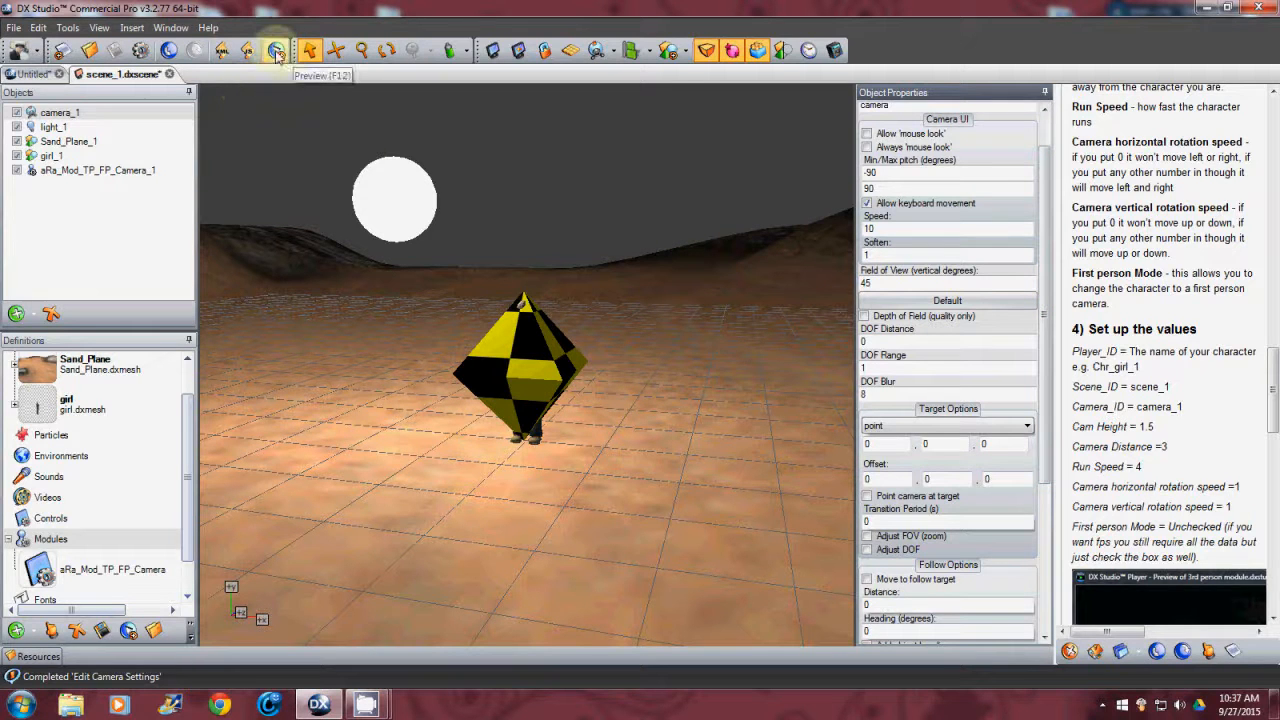
pyautogui.click(276, 50)
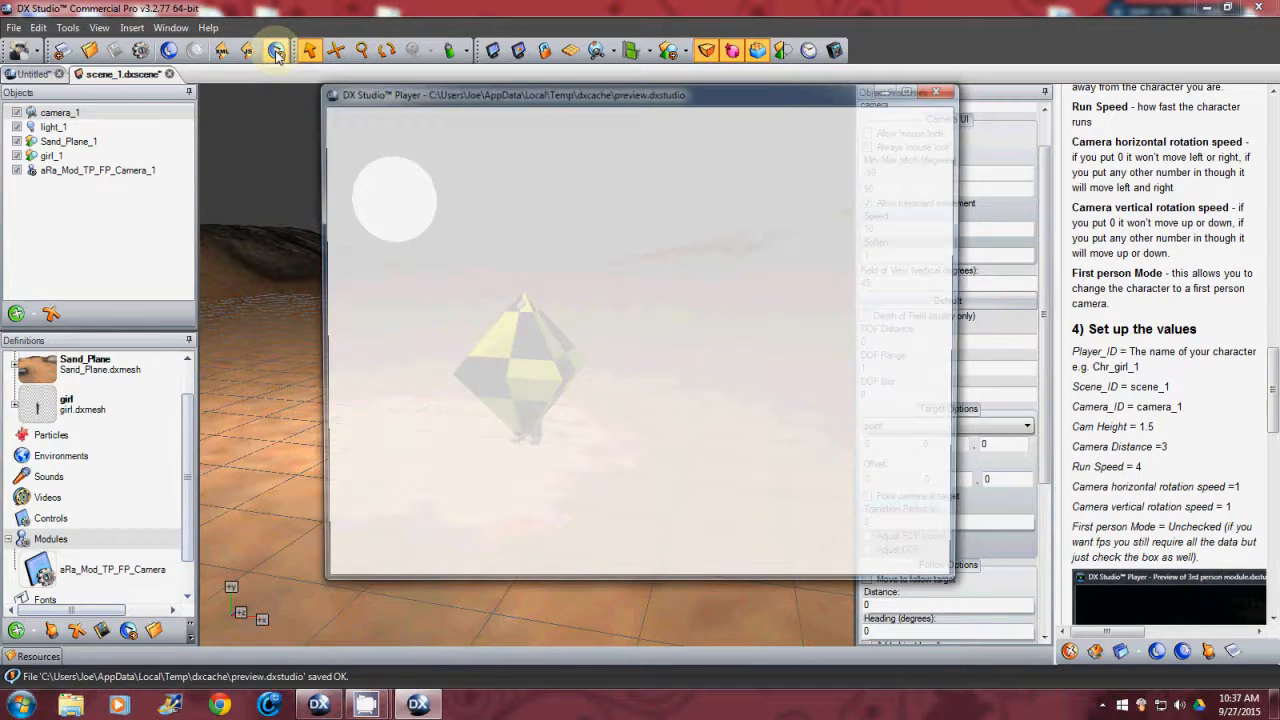
pyautogui.click(276, 50)
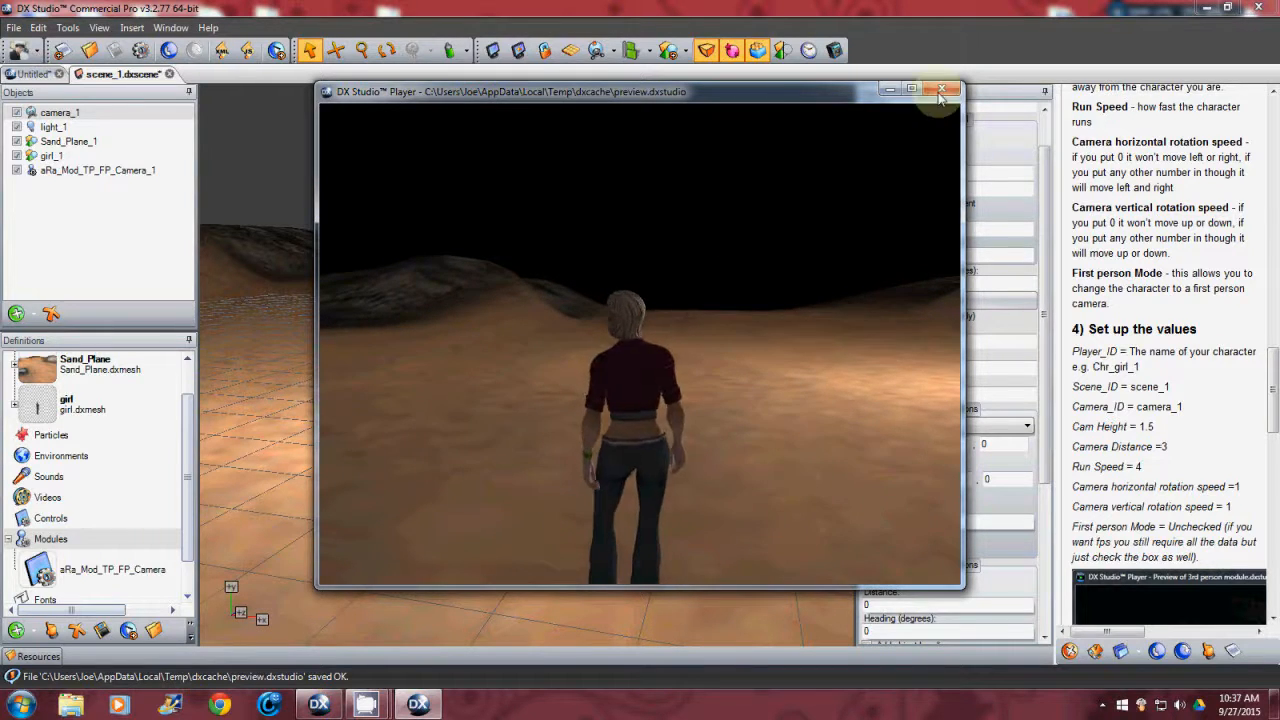
pyautogui.click(940, 92)
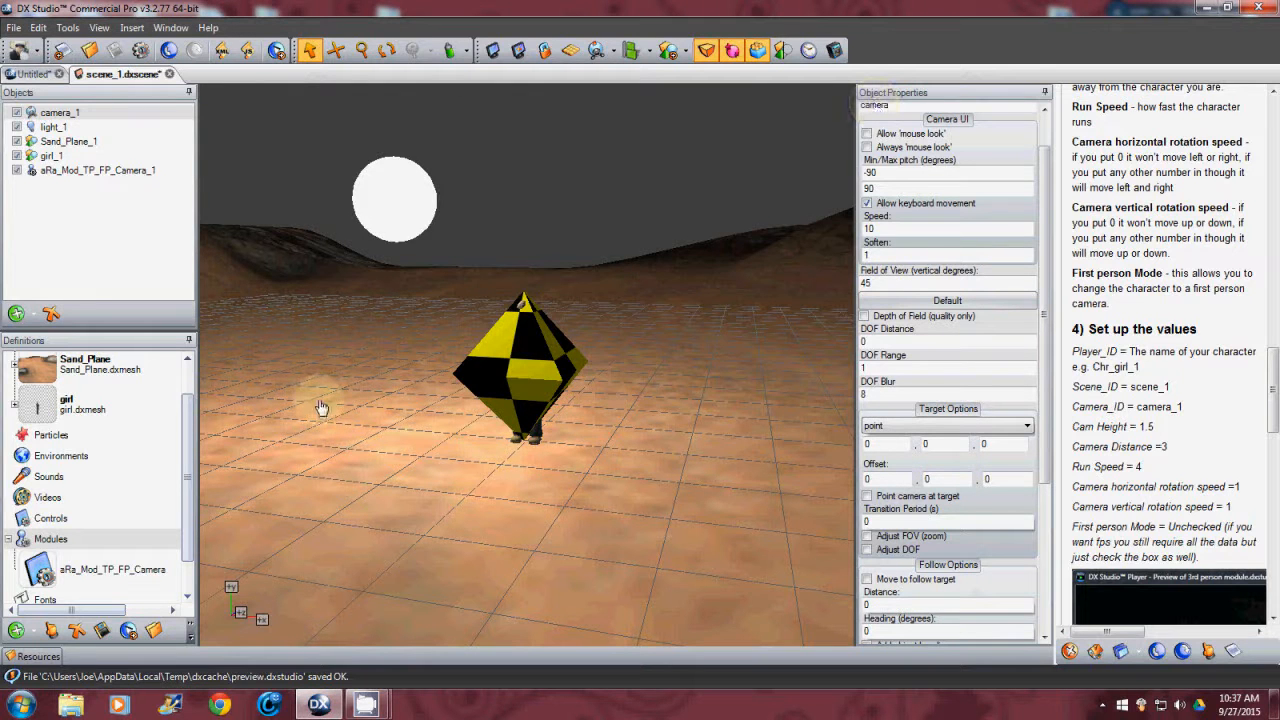
# - Tick First Person Mode (F8 to toggle) in the TP_FP camera module's User Properties
pyautogui.click(56, 112)
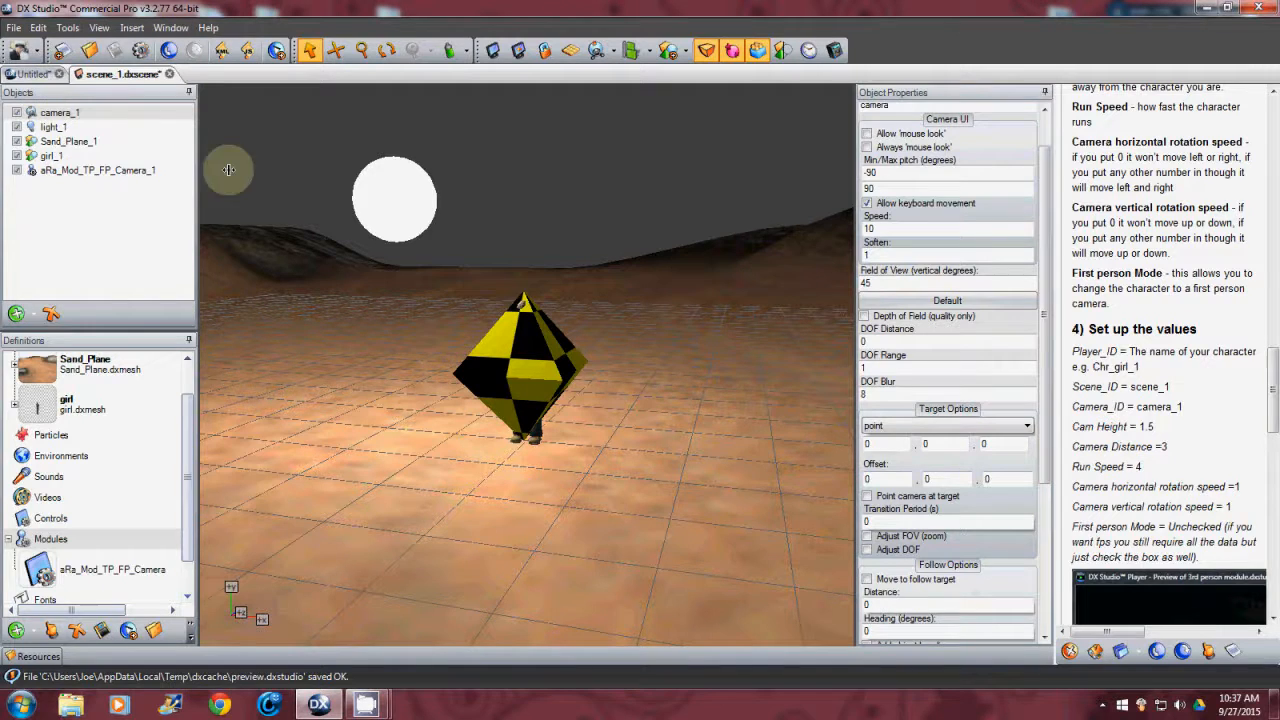
pyautogui.moveTo(776, 348)
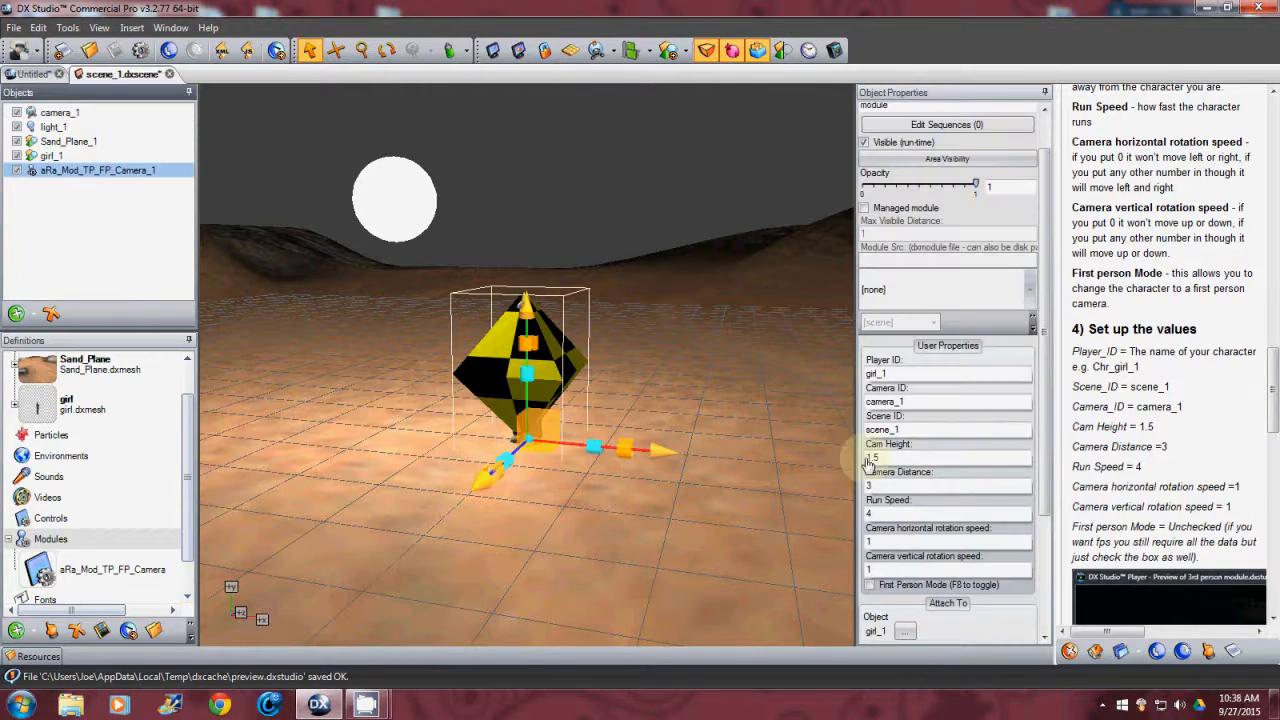
pyautogui.scroll(-3)
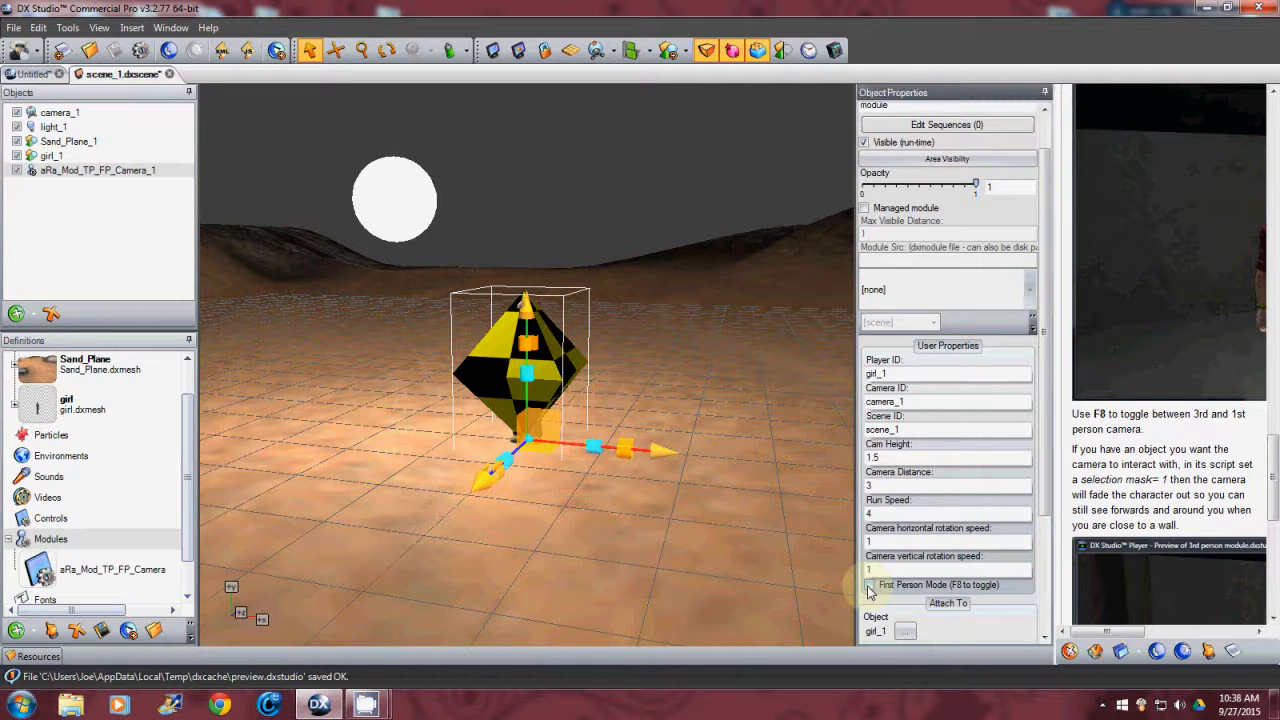
pyautogui.click(868, 584)
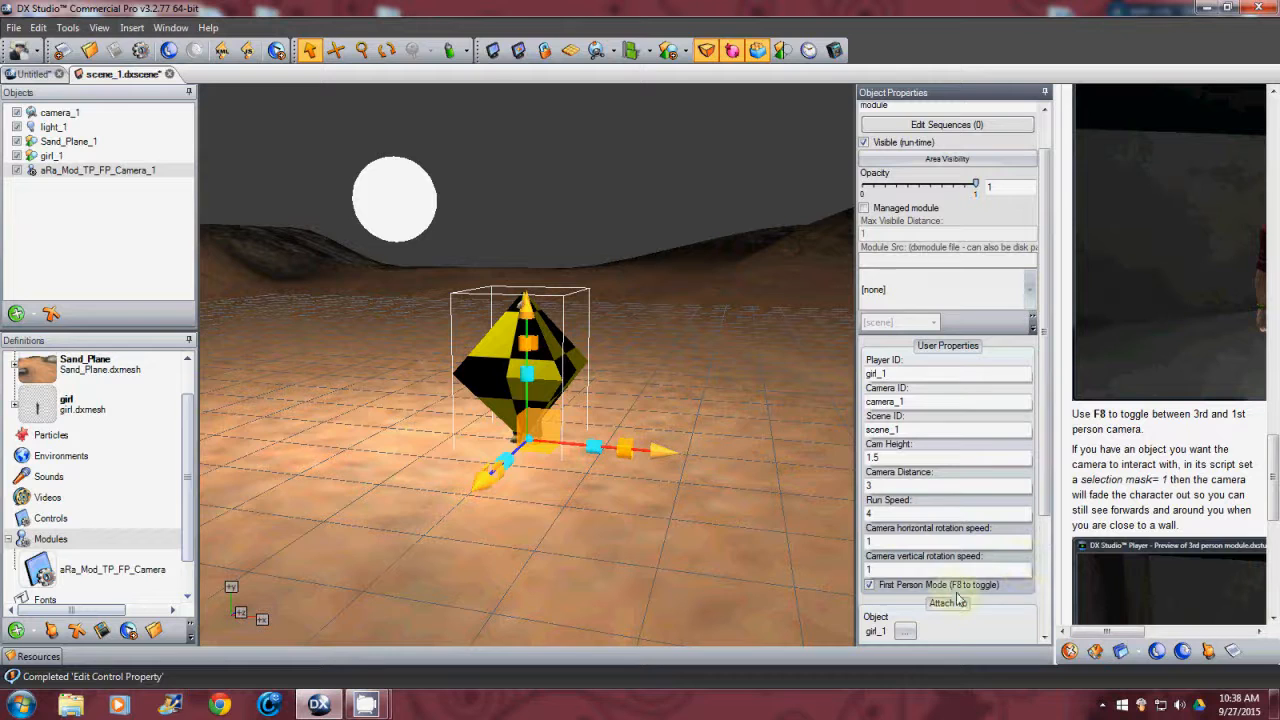
pyautogui.moveTo(276, 50)
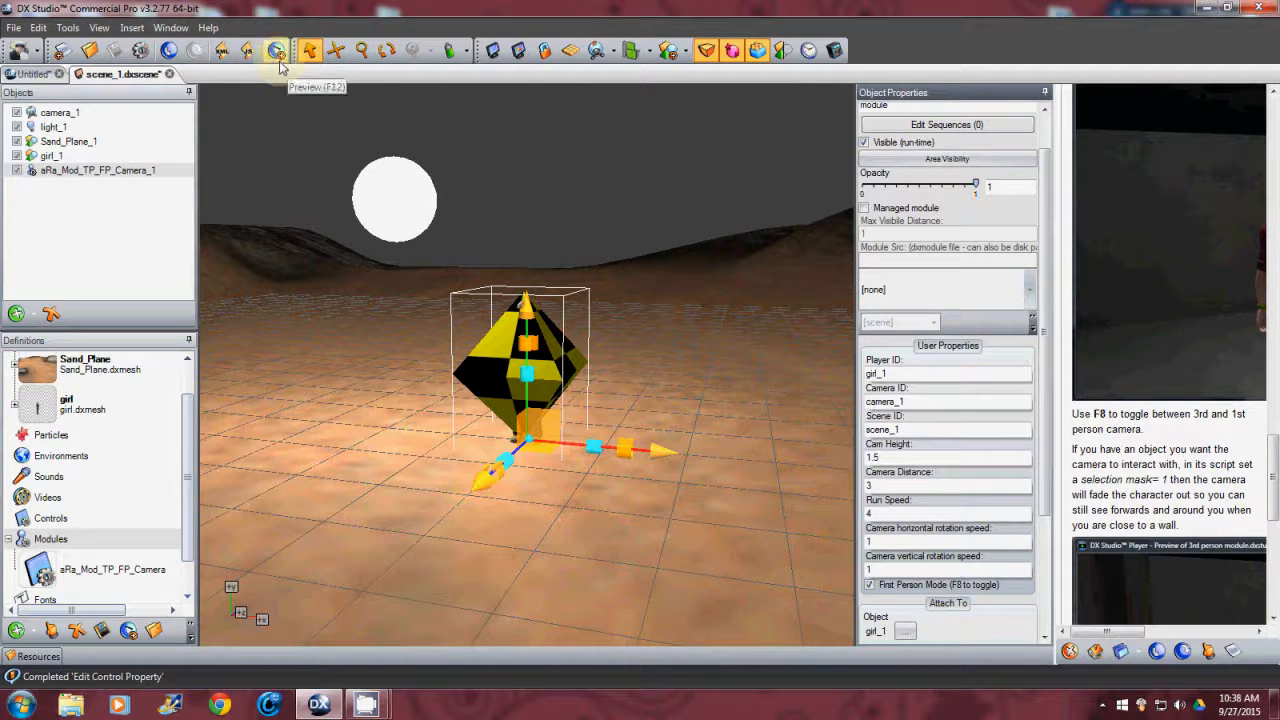
pyautogui.click(276, 50)
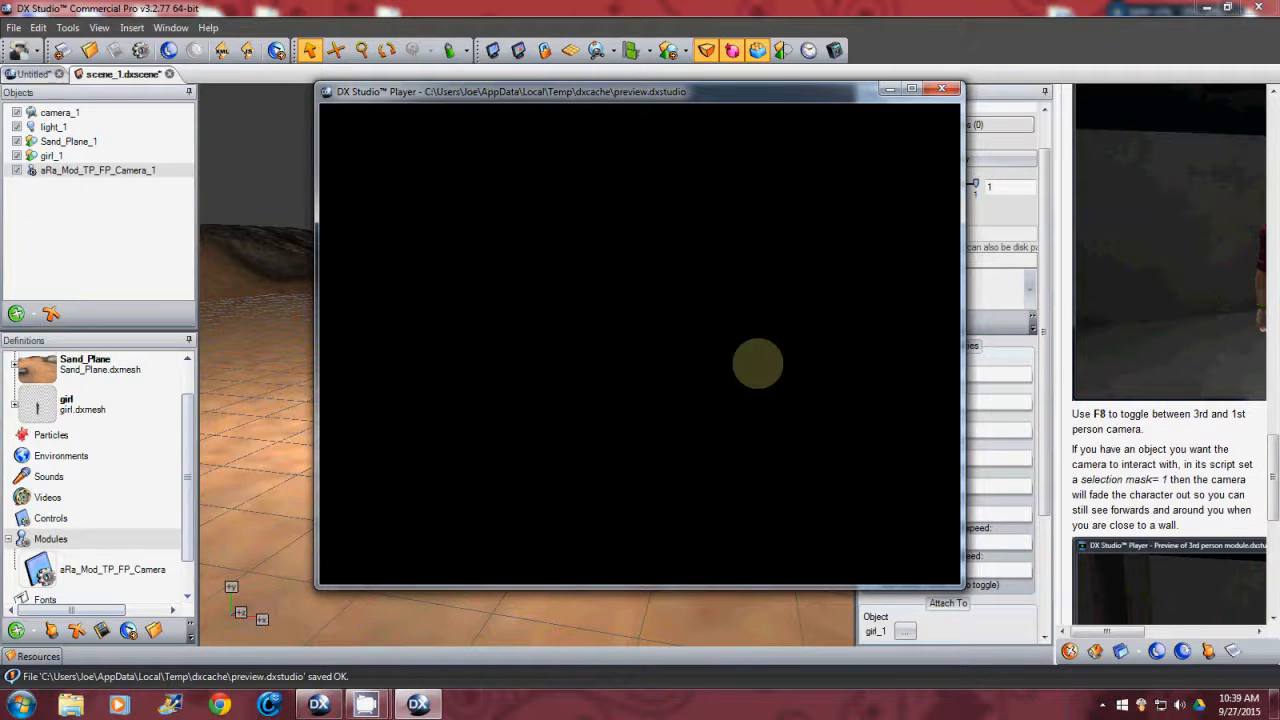
pyautogui.click(940, 88)
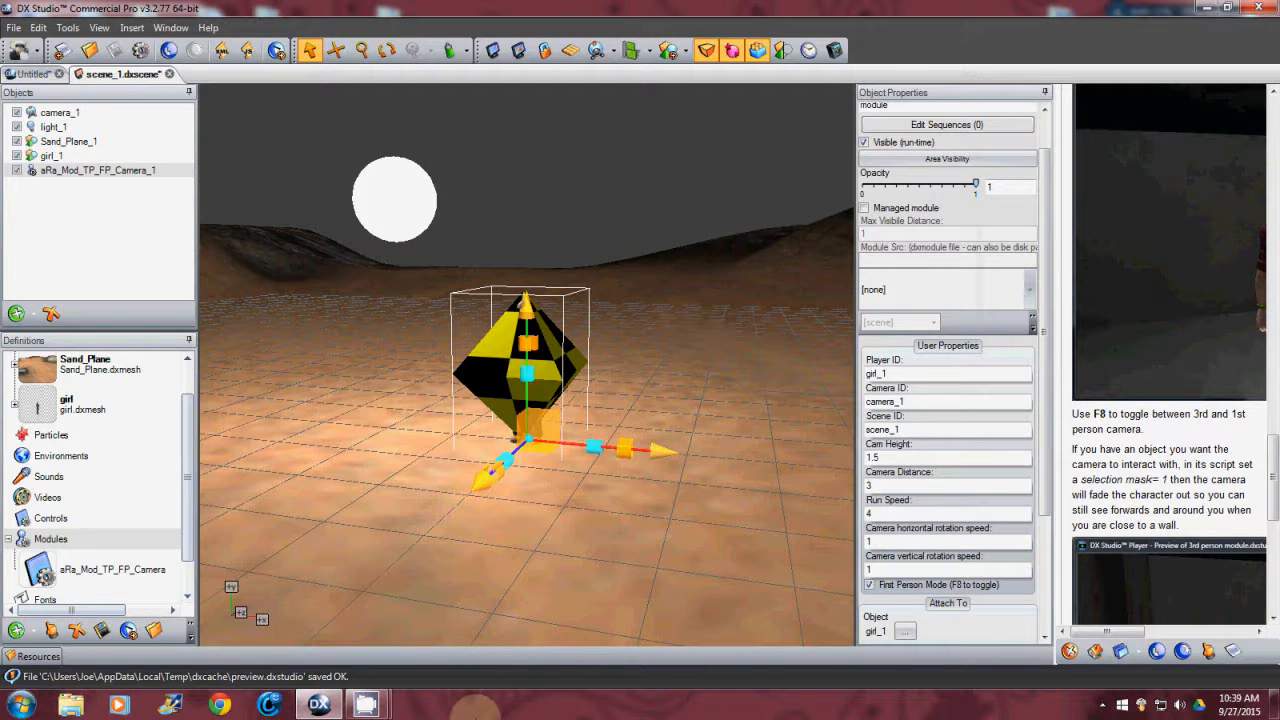
pyautogui.moveTo(364, 704)
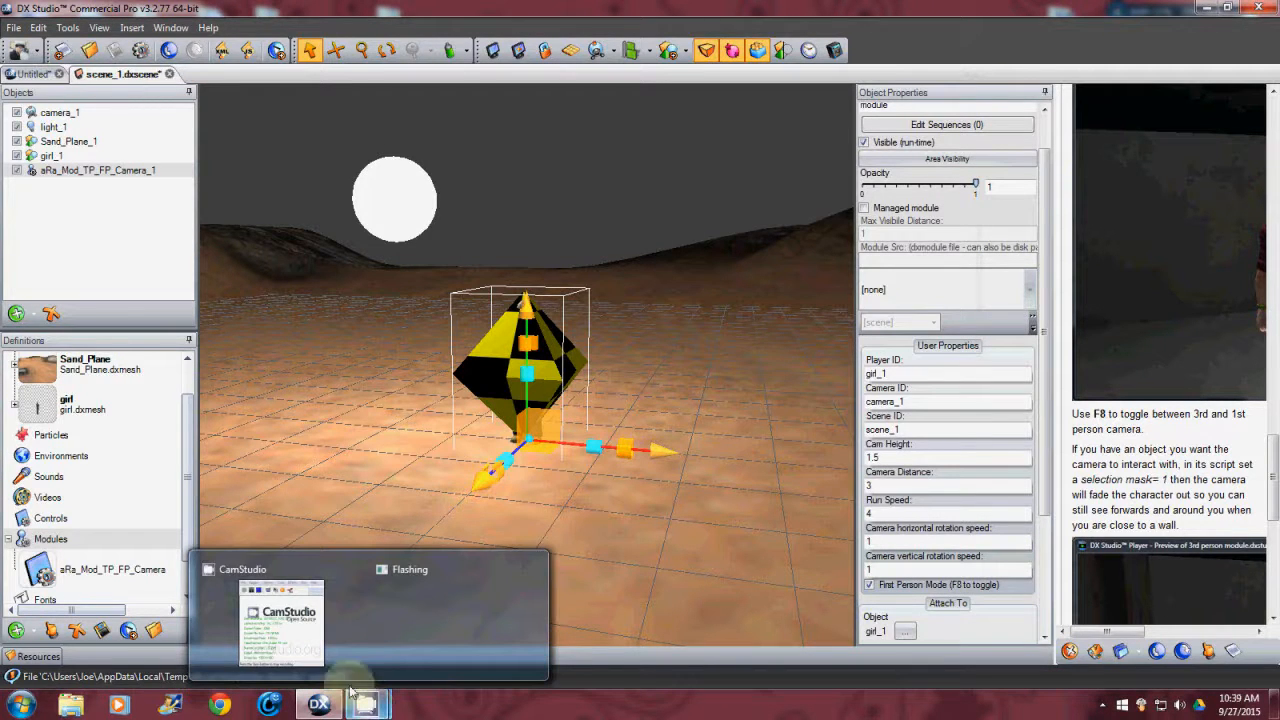
# - Switch to the CamStudio recorder window from the taskbar
pyautogui.click(280, 620)
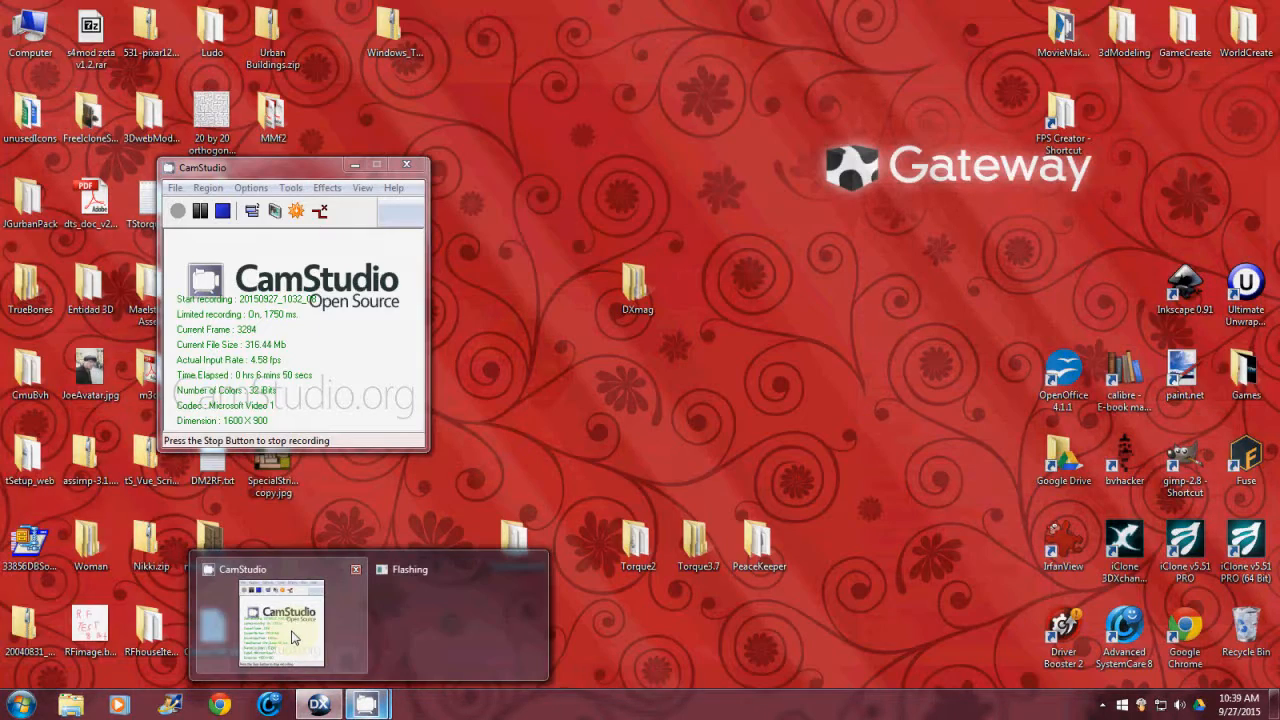